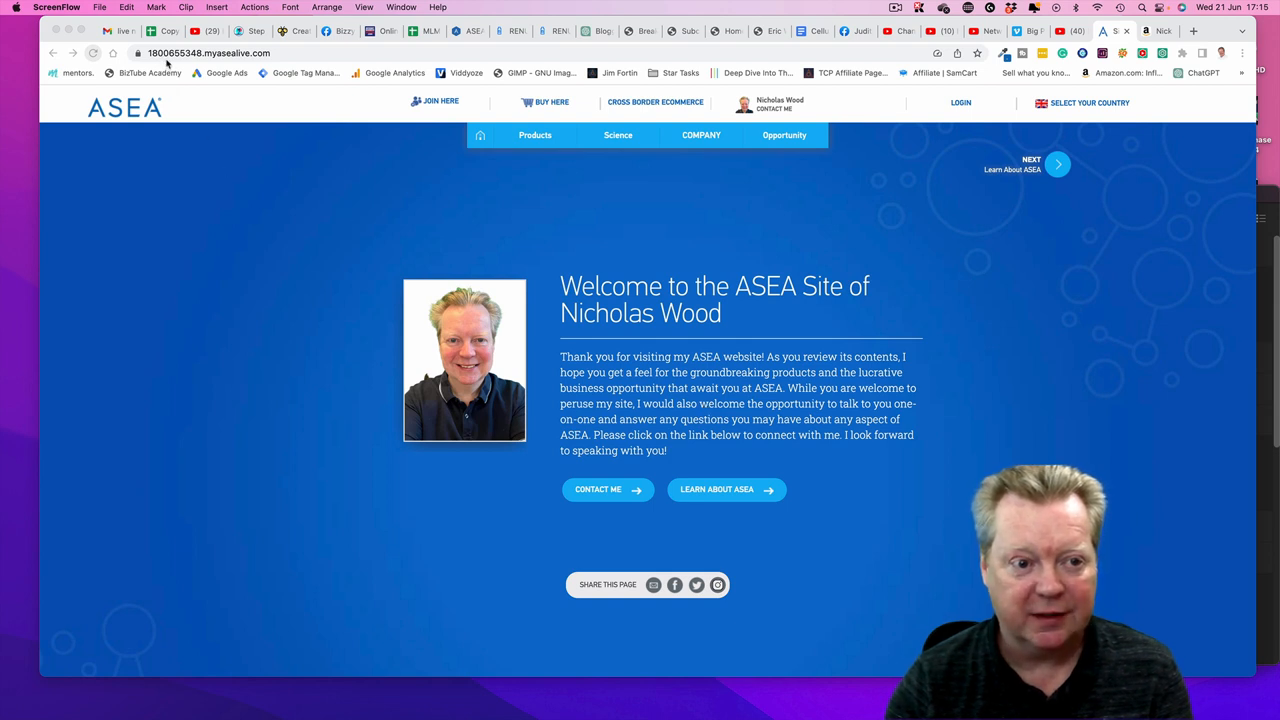
pyautogui.moveTo(201, 62)
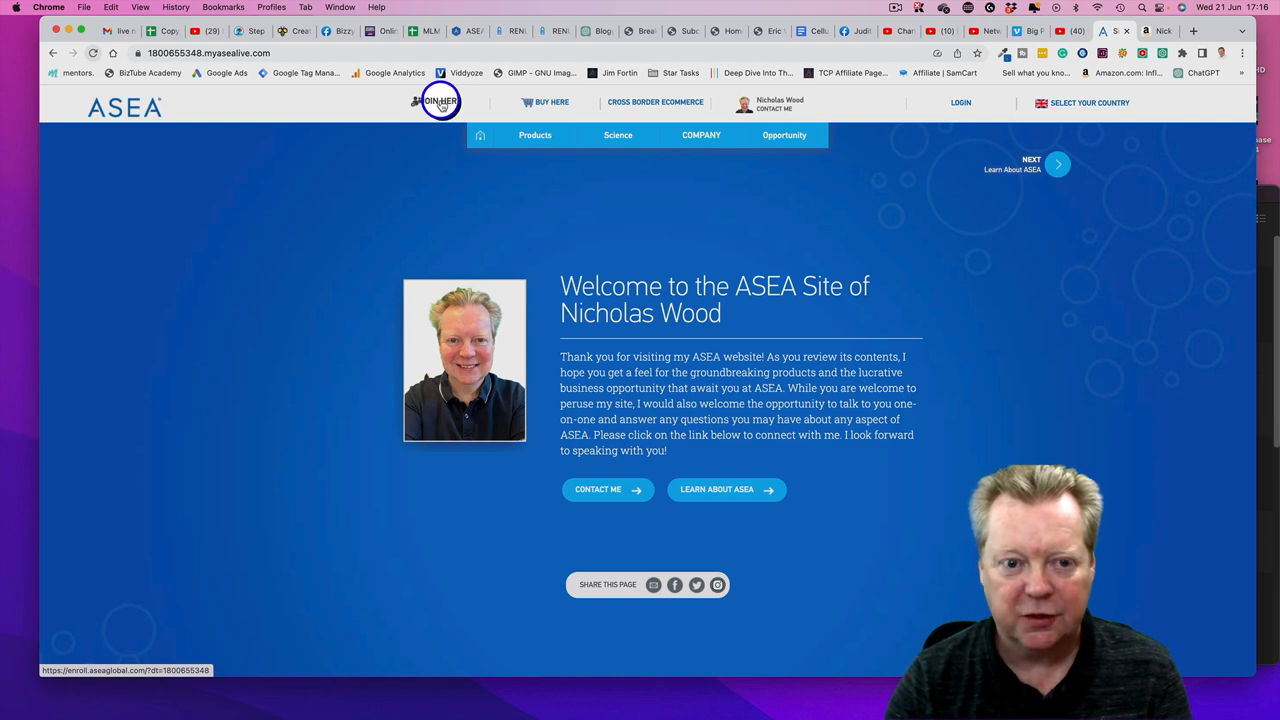
# Step: Join with Philippines country, Philippines (English) language and Ship My Order, enrolling as ASEA Associate
pyautogui.click(440, 101)
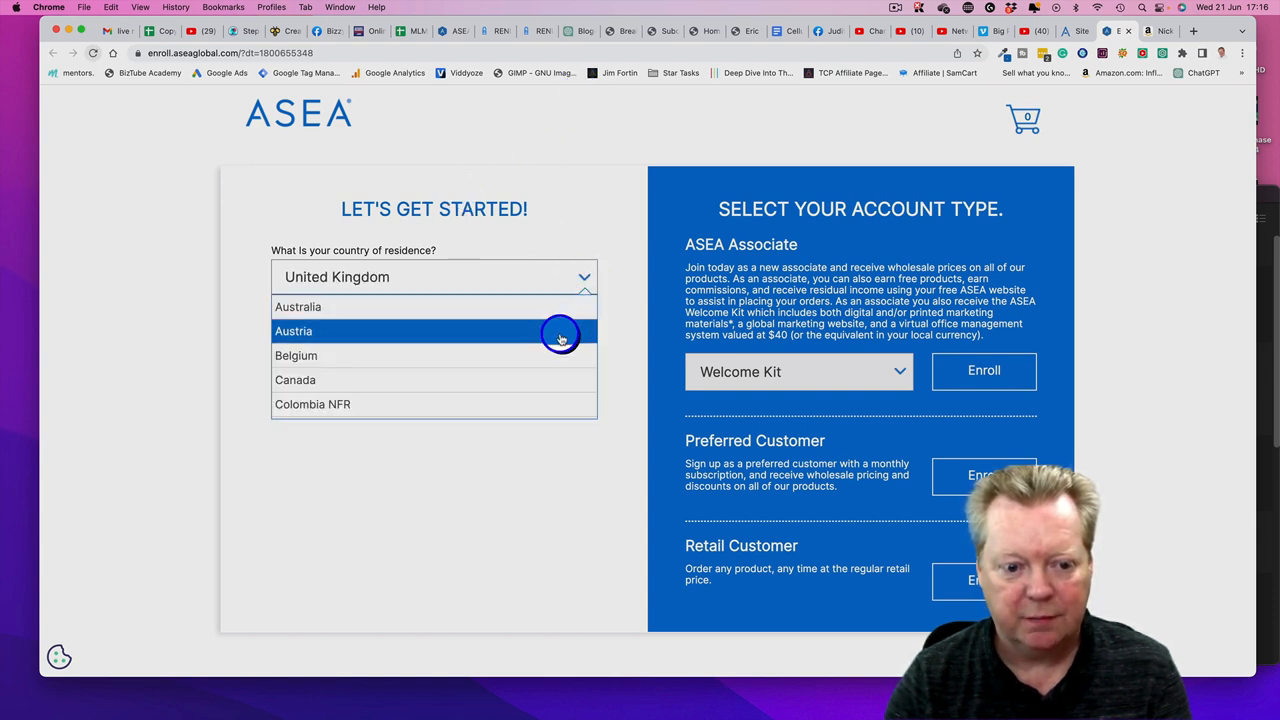
pyautogui.scroll(-3)
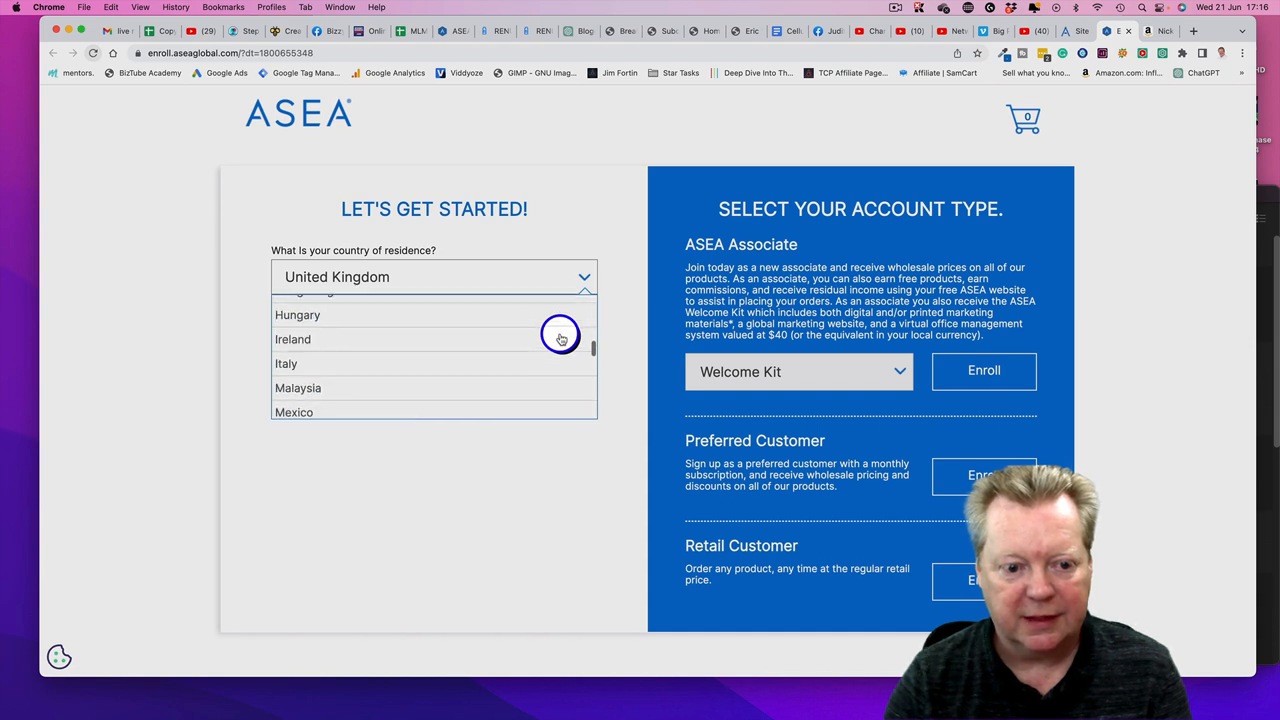
pyautogui.scroll(-3)
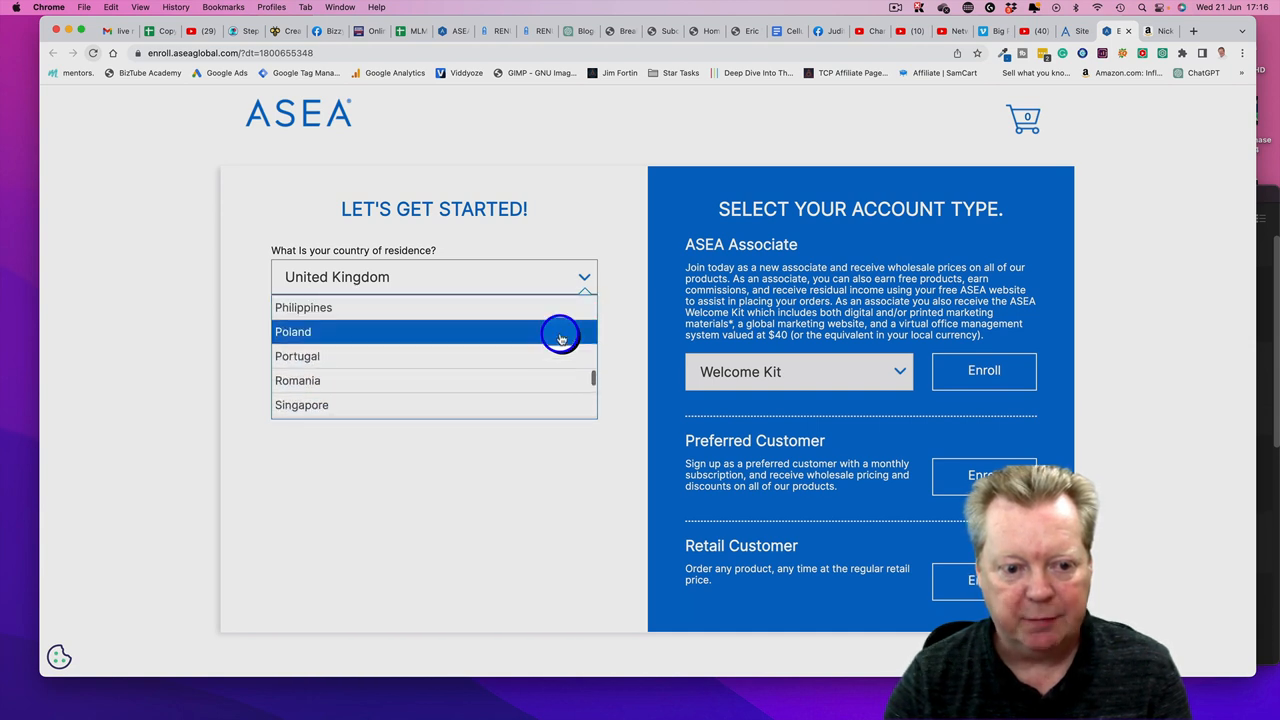
pyautogui.click(303, 307)
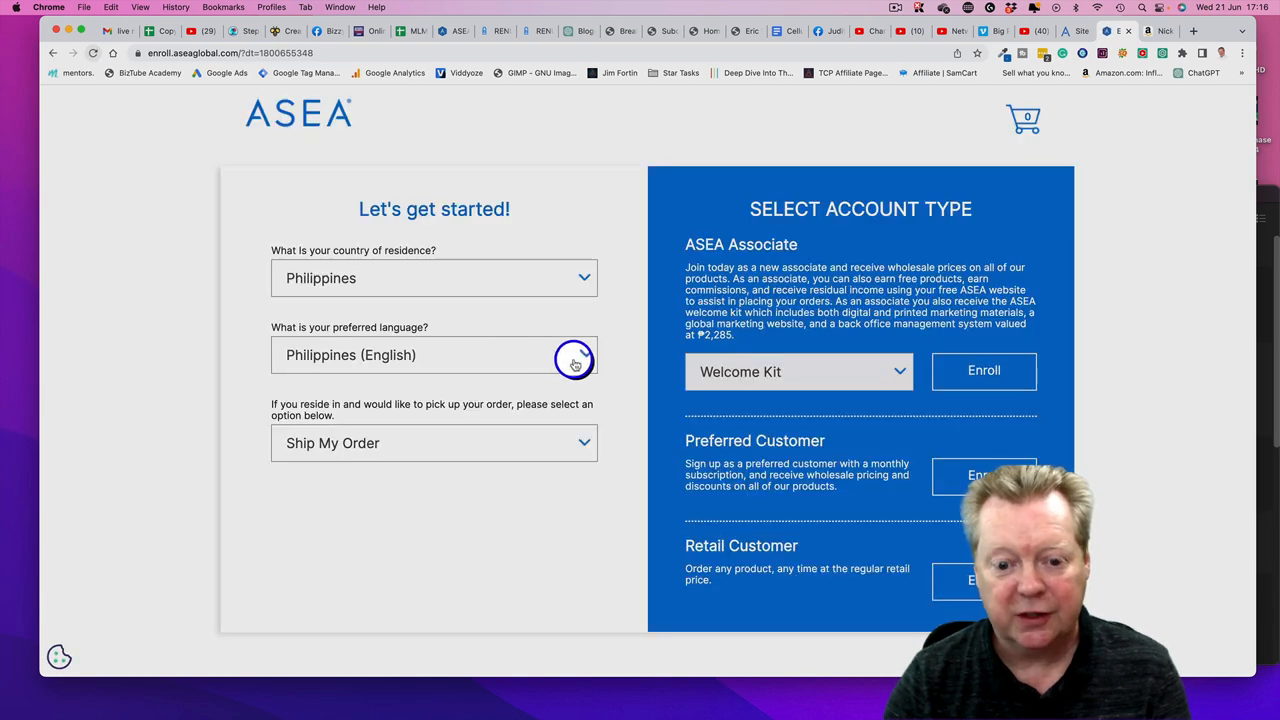
pyautogui.moveTo(574, 360)
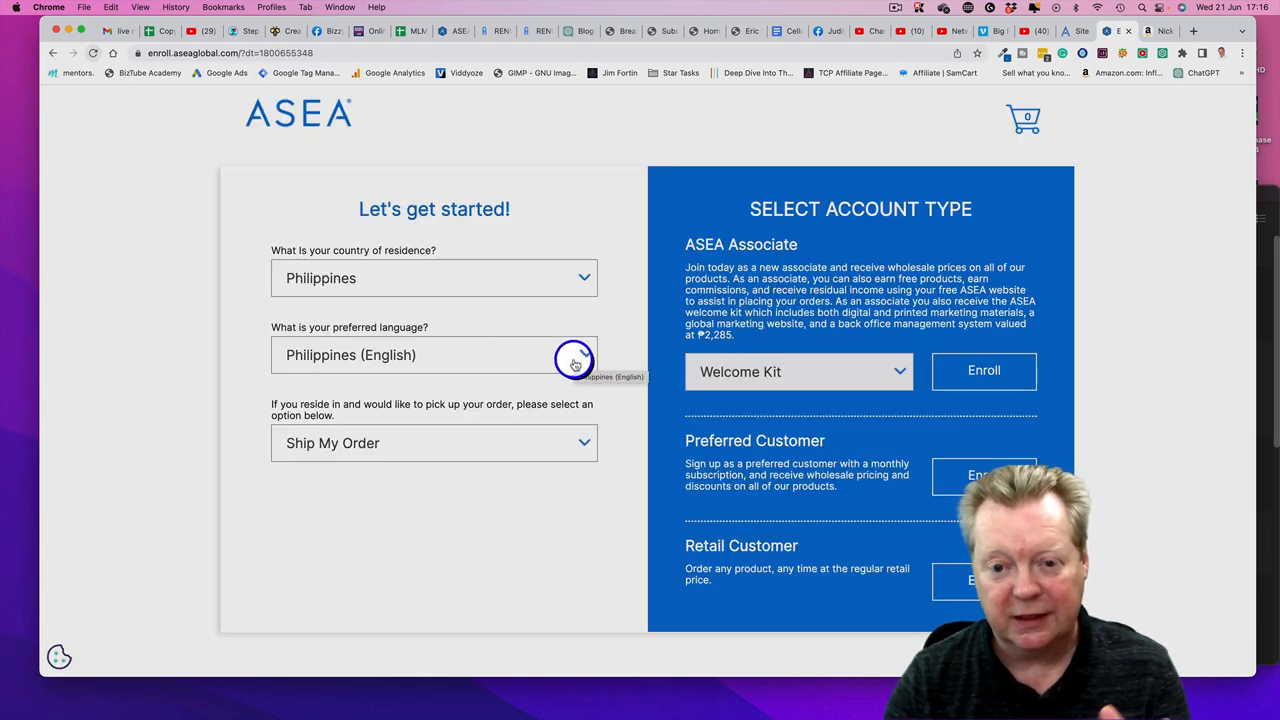
pyautogui.moveTo(585, 443)
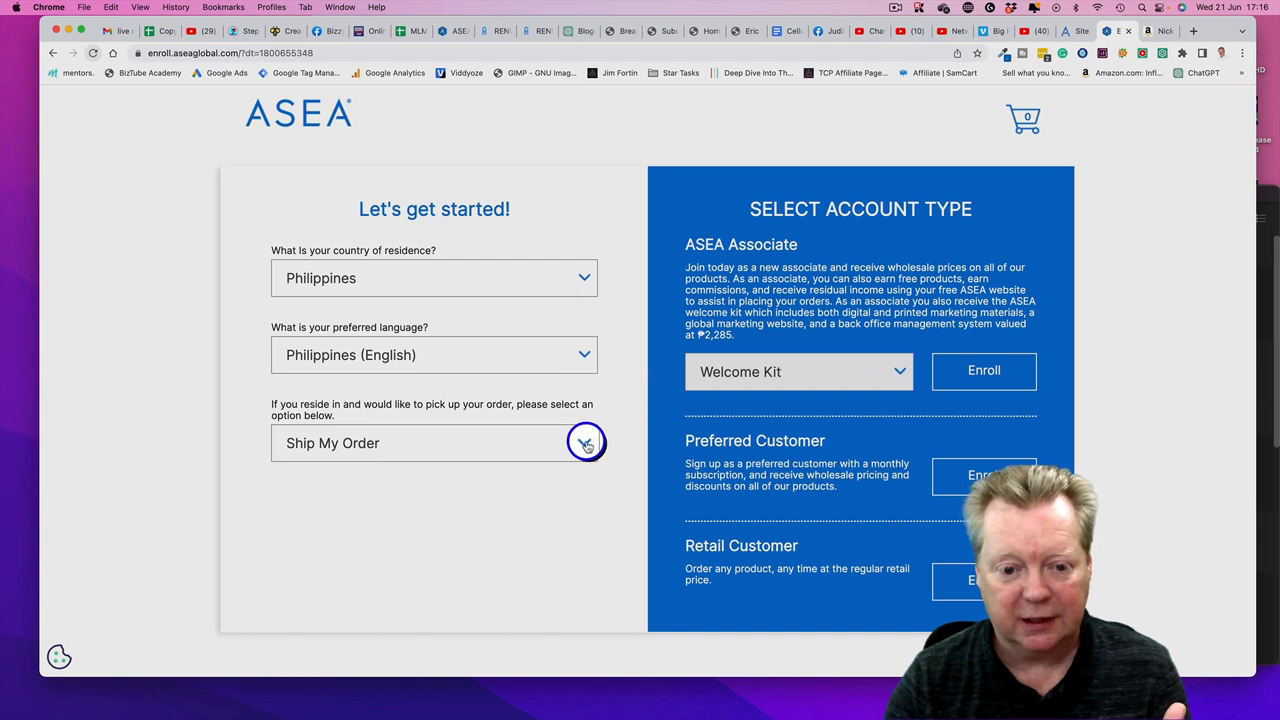
pyautogui.click(584, 442)
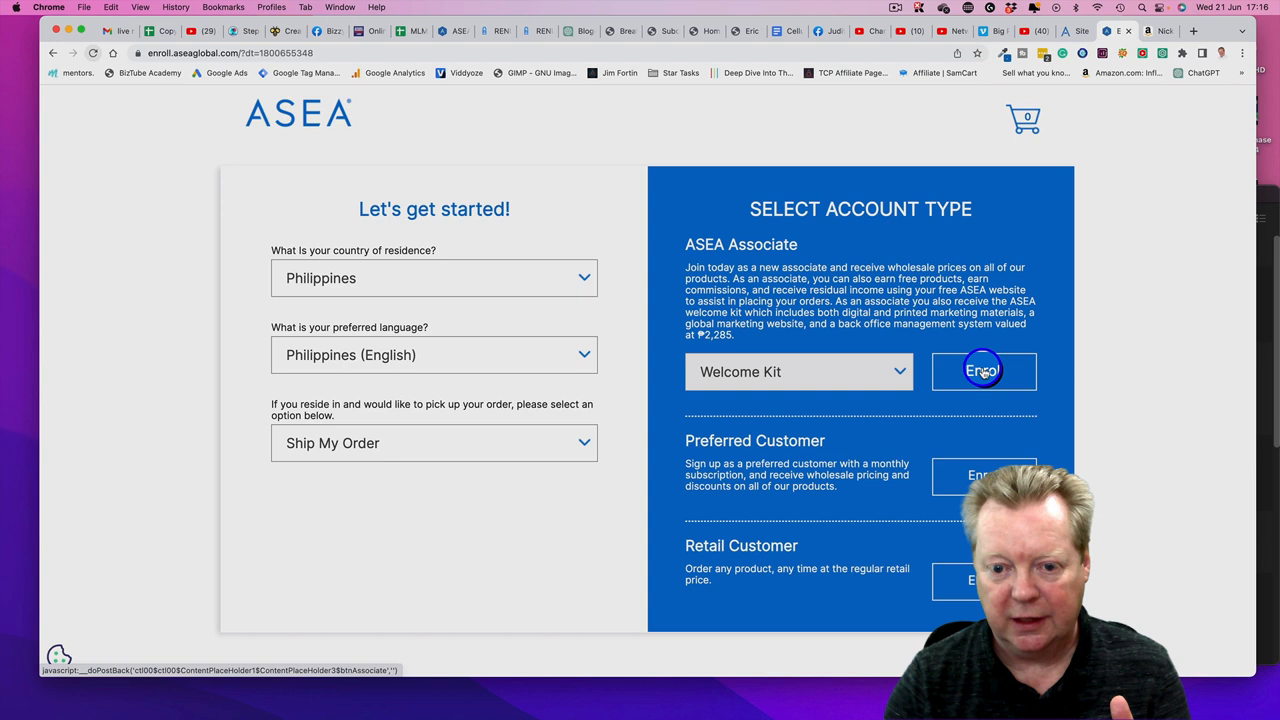
pyautogui.moveTo(800, 290)
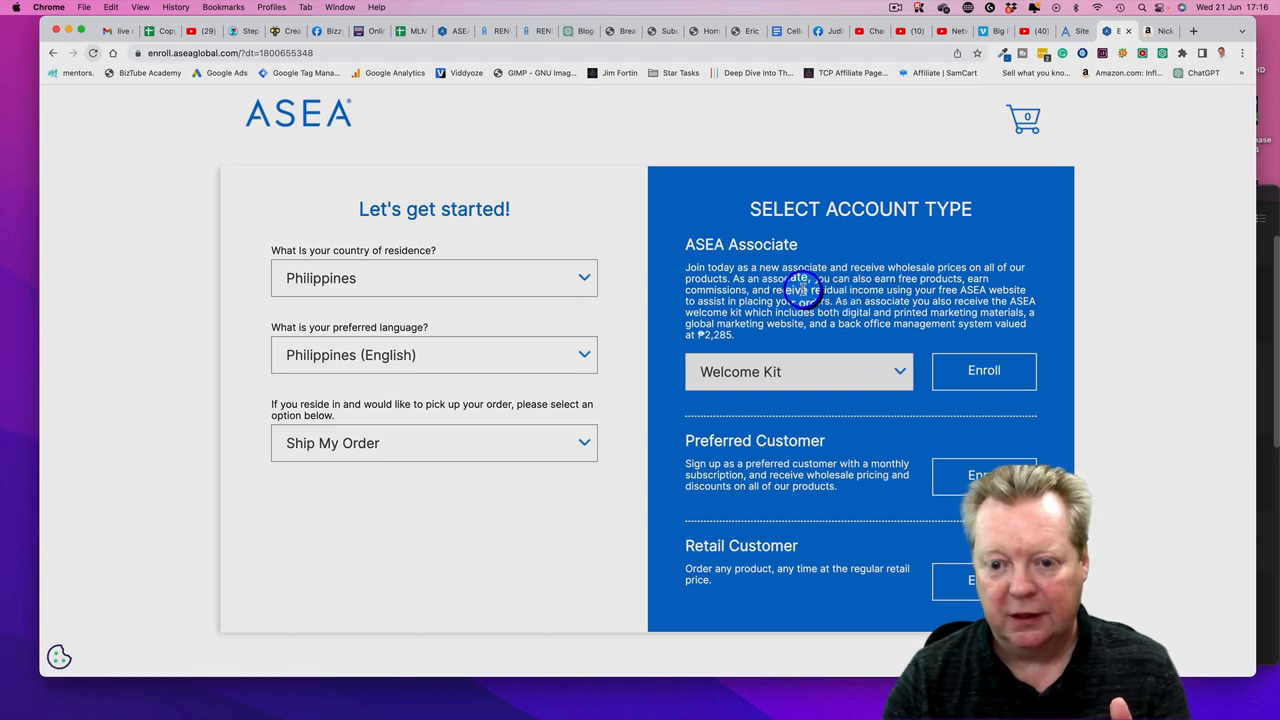
pyautogui.moveTo(860, 443)
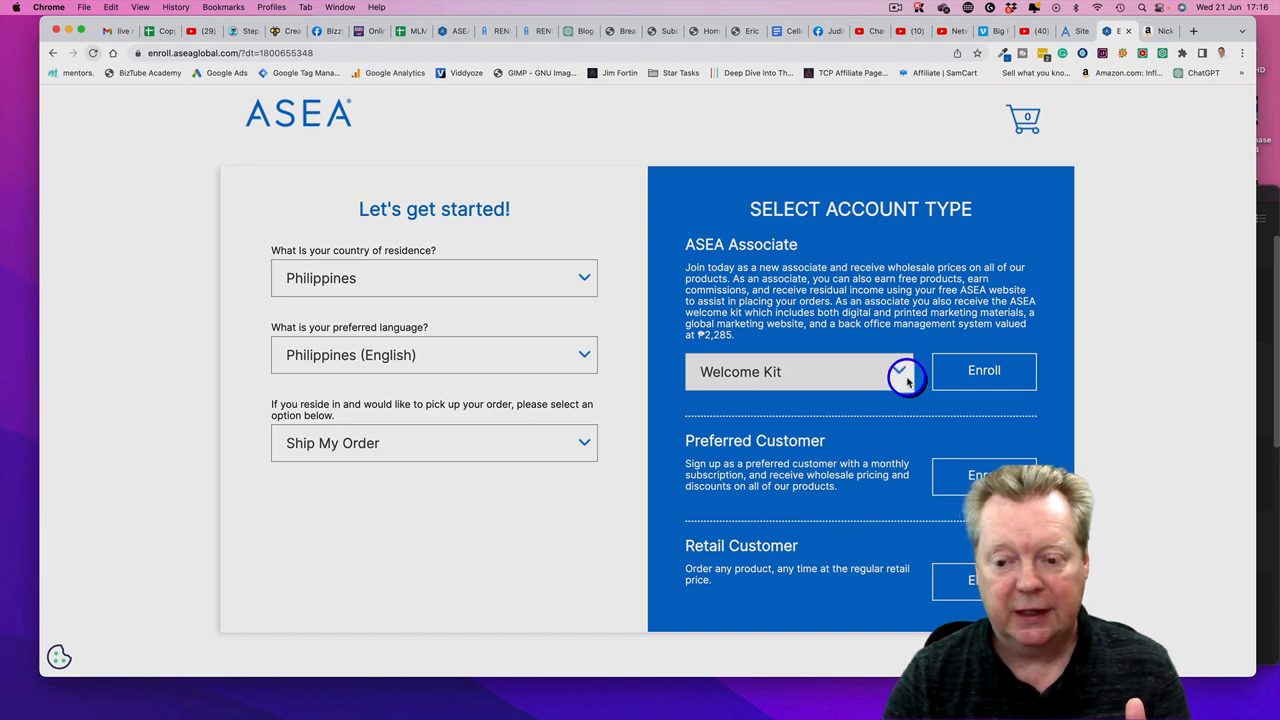
pyautogui.click(983, 370)
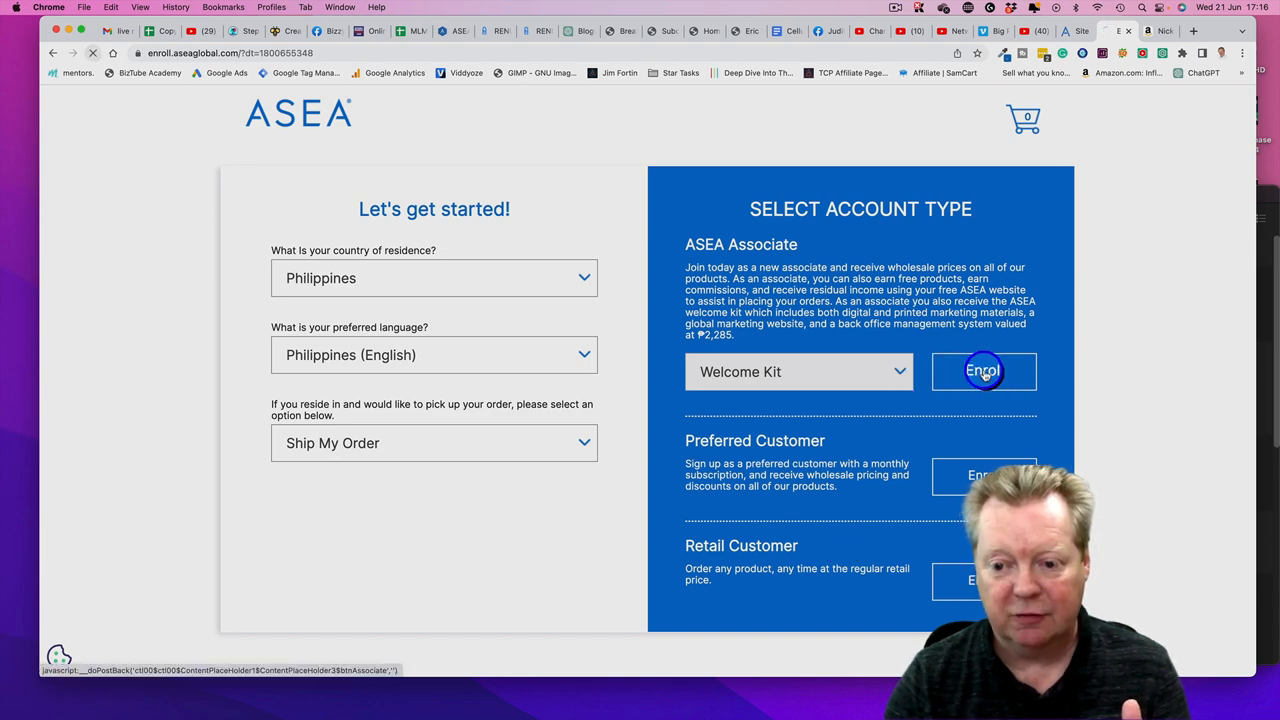
# Step: Confirm Associate enrollment and browse the five peso-priced packs, Personal Basic through Entrepreneur
pyautogui.click(984, 371)
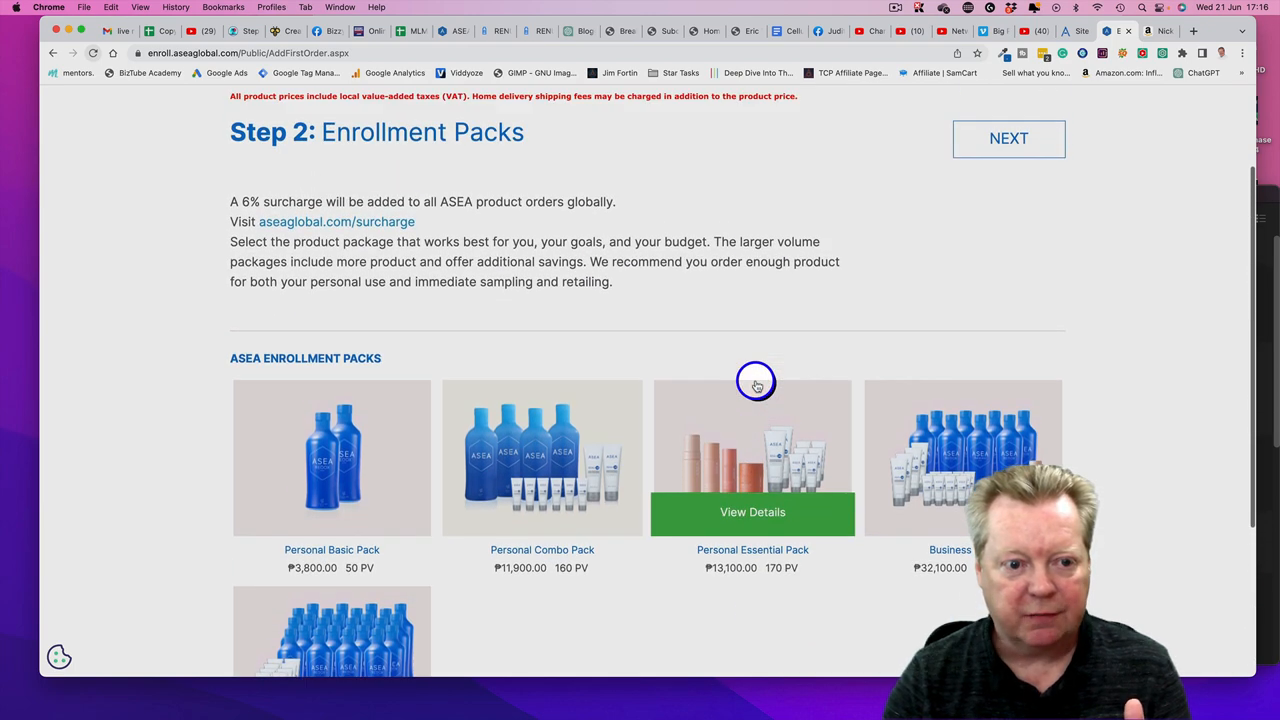
pyautogui.scroll(-3)
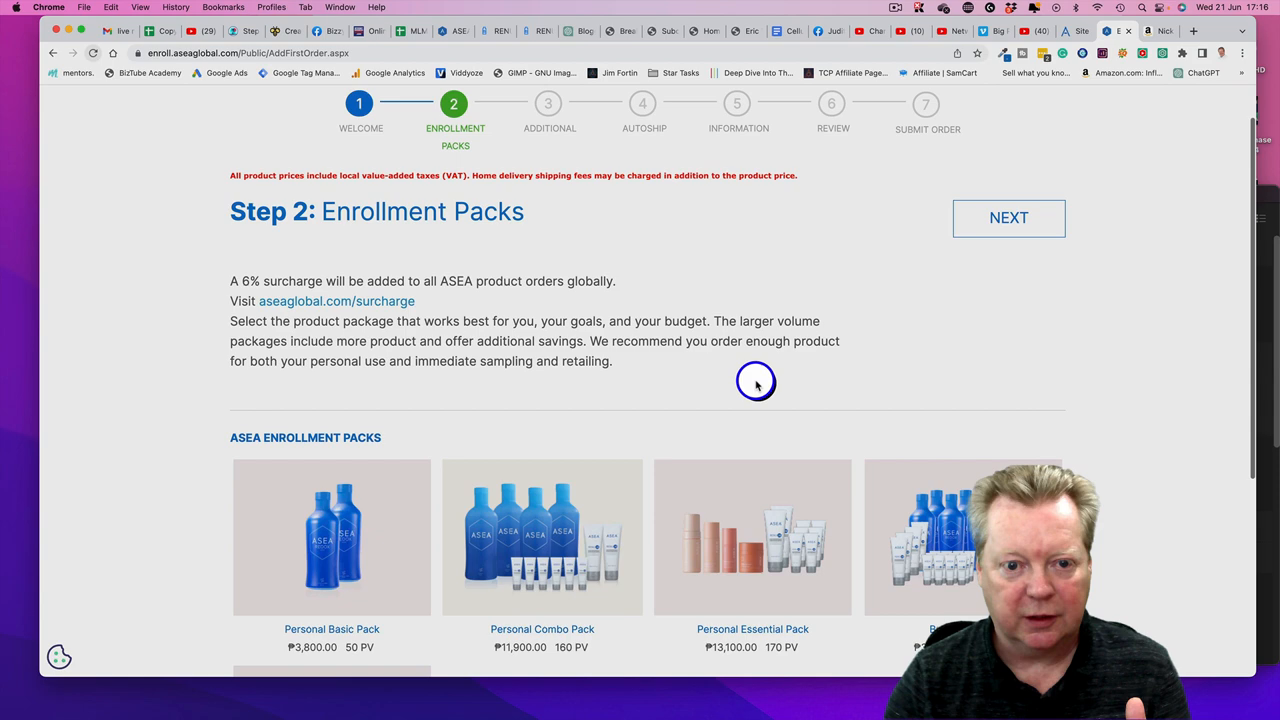
pyautogui.scroll(-3)
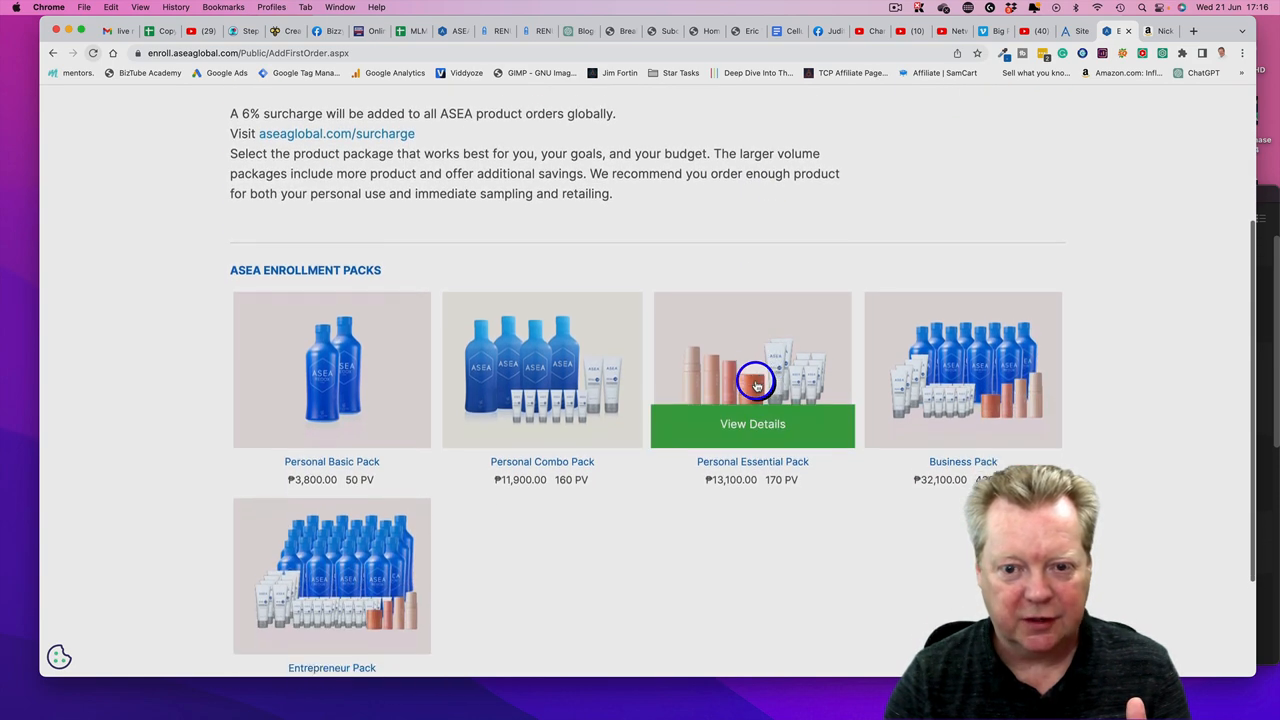
pyautogui.scroll(-3)
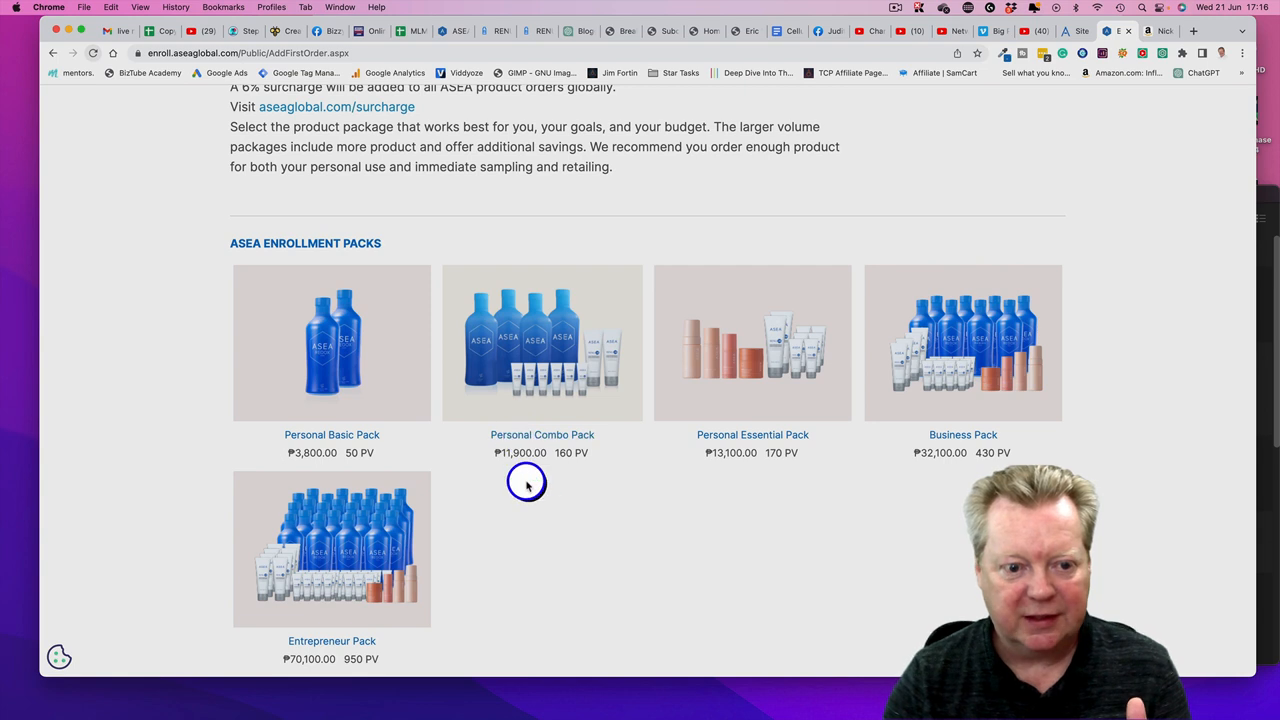
pyautogui.scroll(-3)
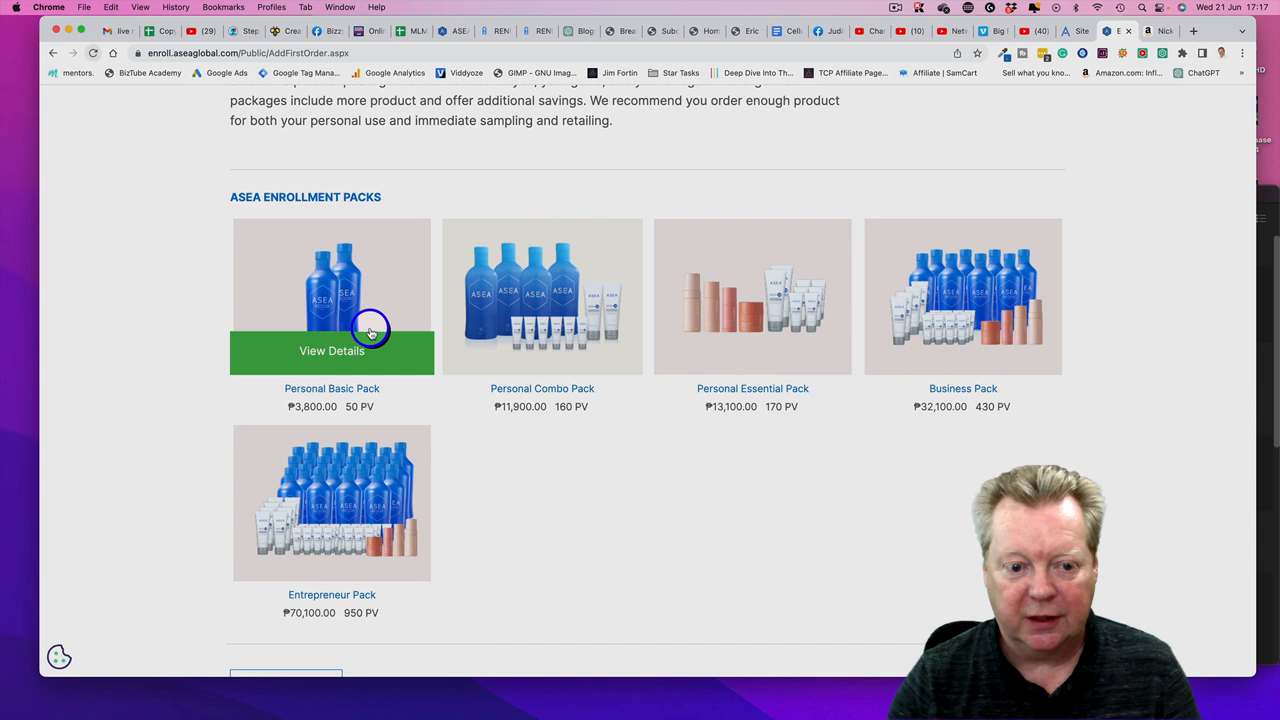
pyautogui.moveTo(408, 350)
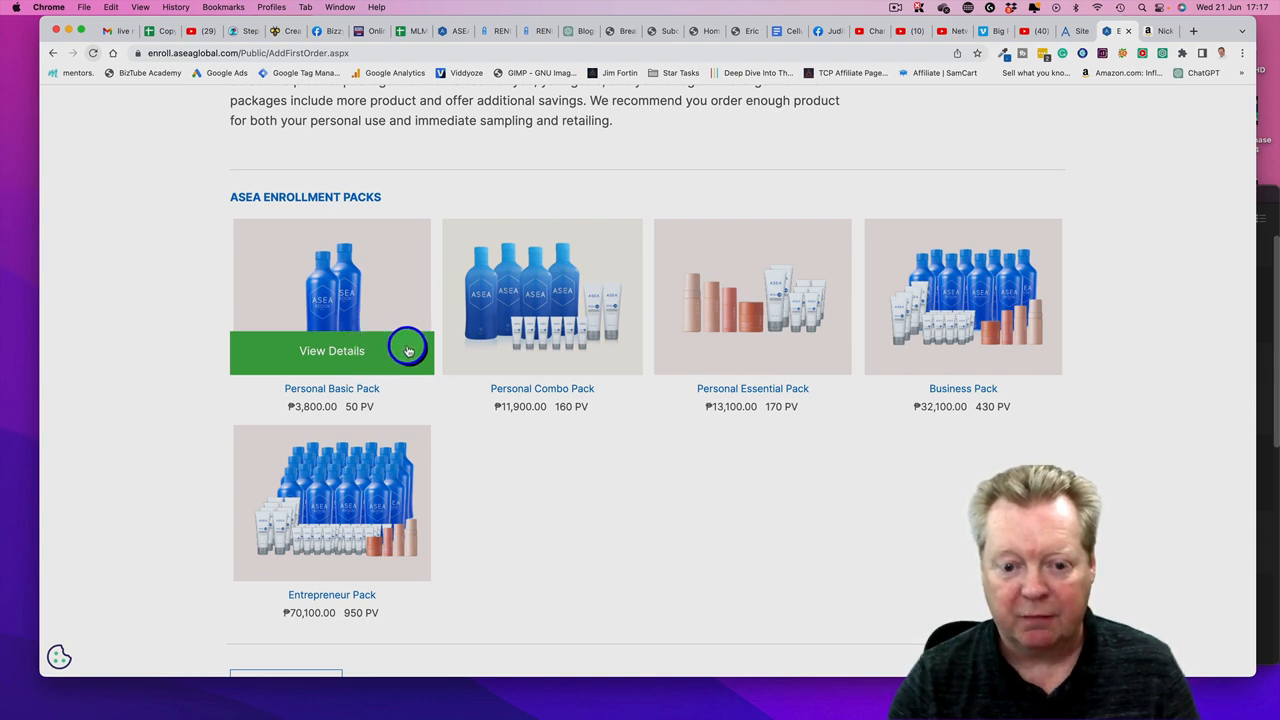
pyautogui.moveTo(491, 355)
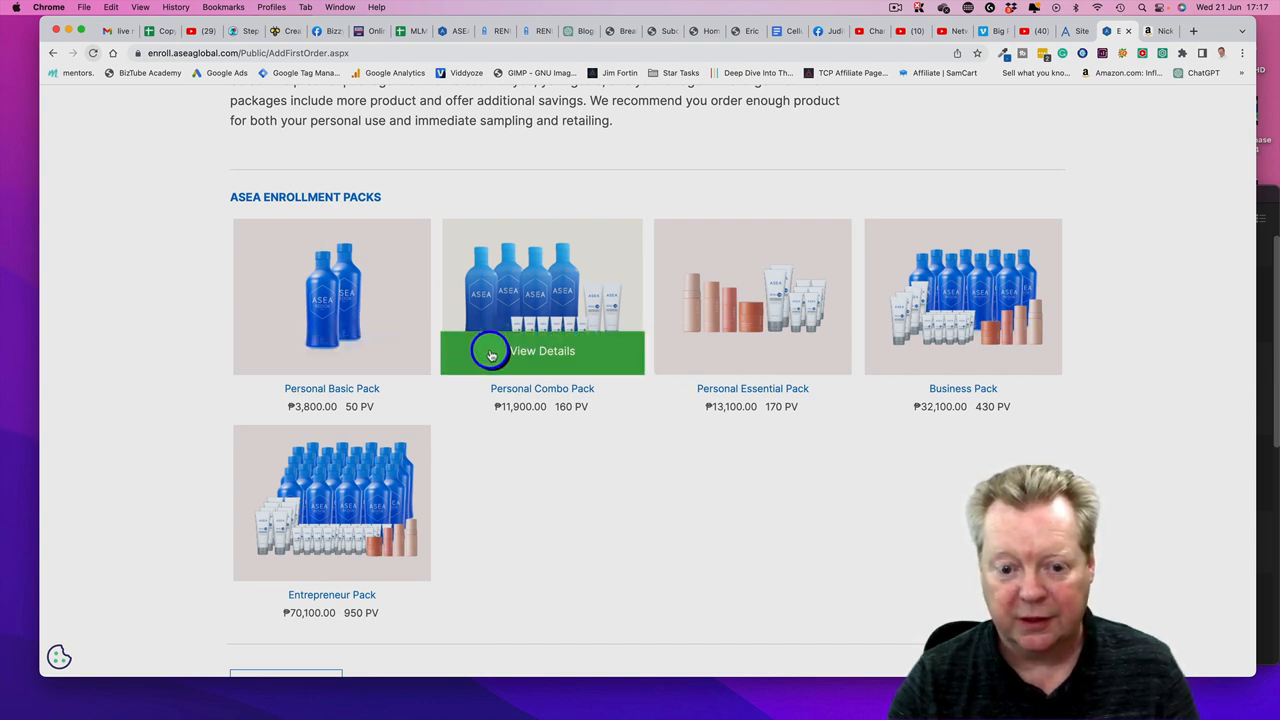
pyautogui.moveTo(665, 349)
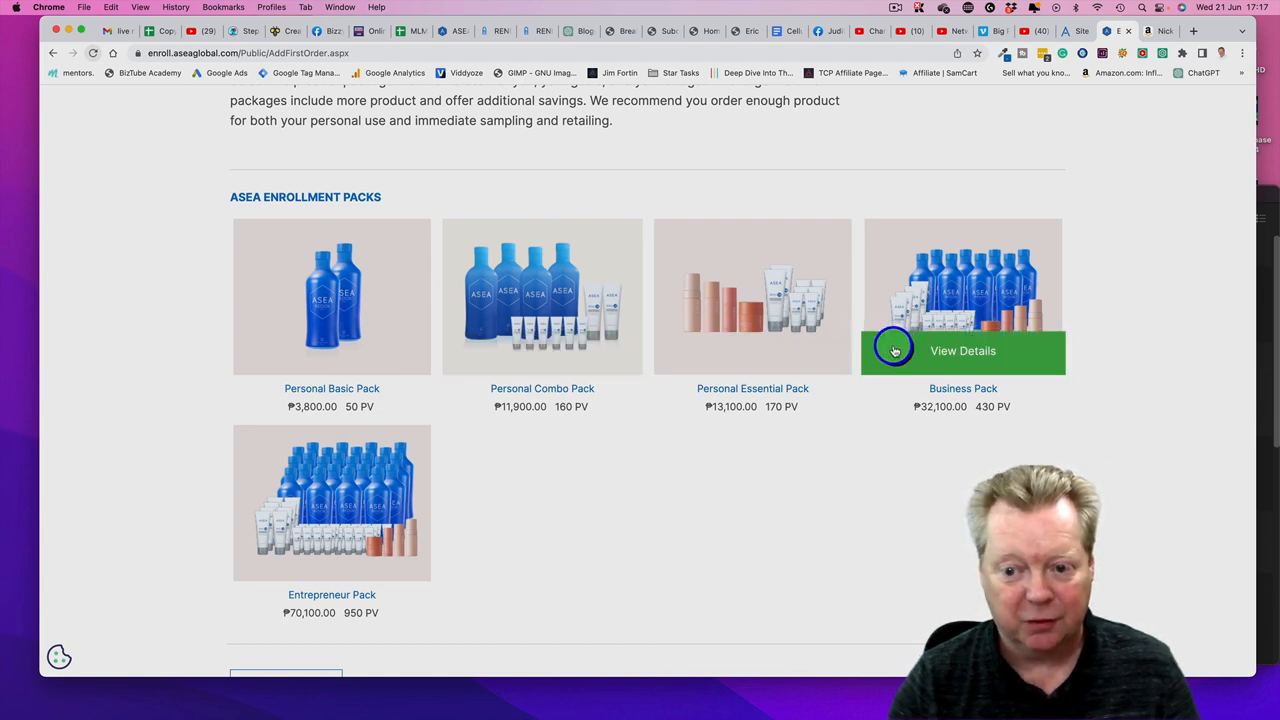
pyautogui.moveTo(376, 557)
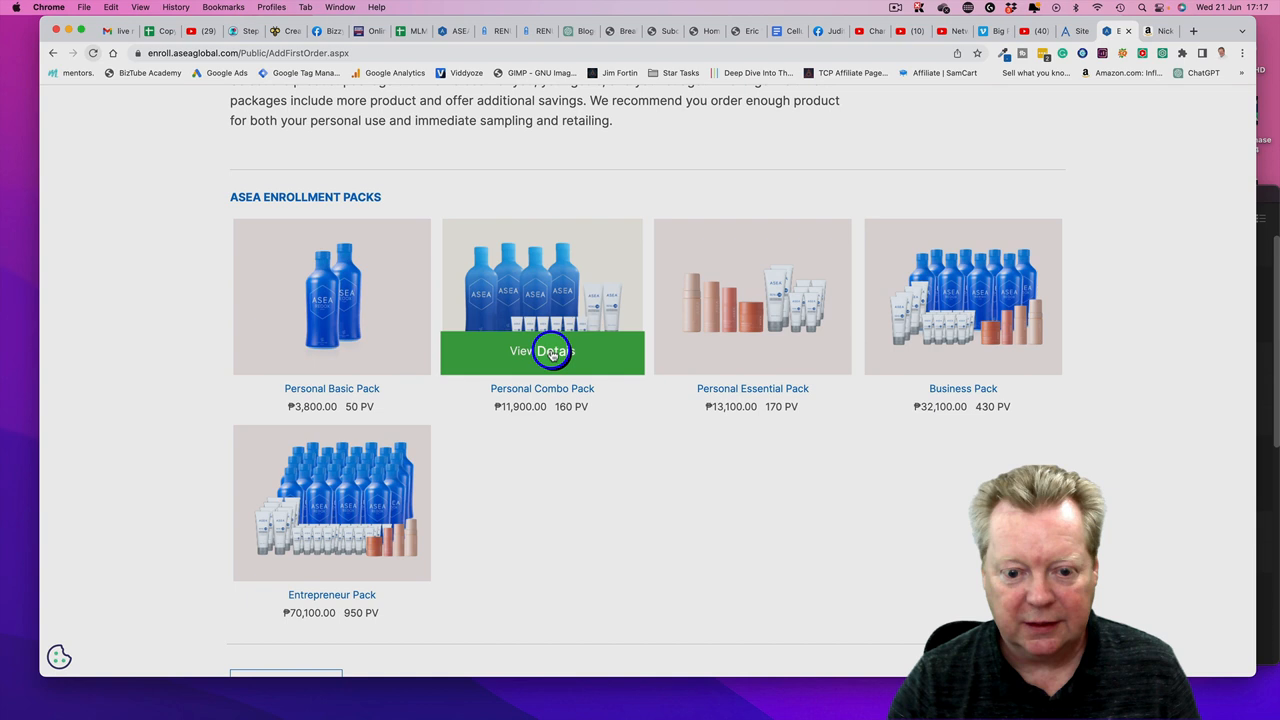
# Step: Review the Personal Combo Pack details and add it to the cart
pyautogui.click(542, 351)
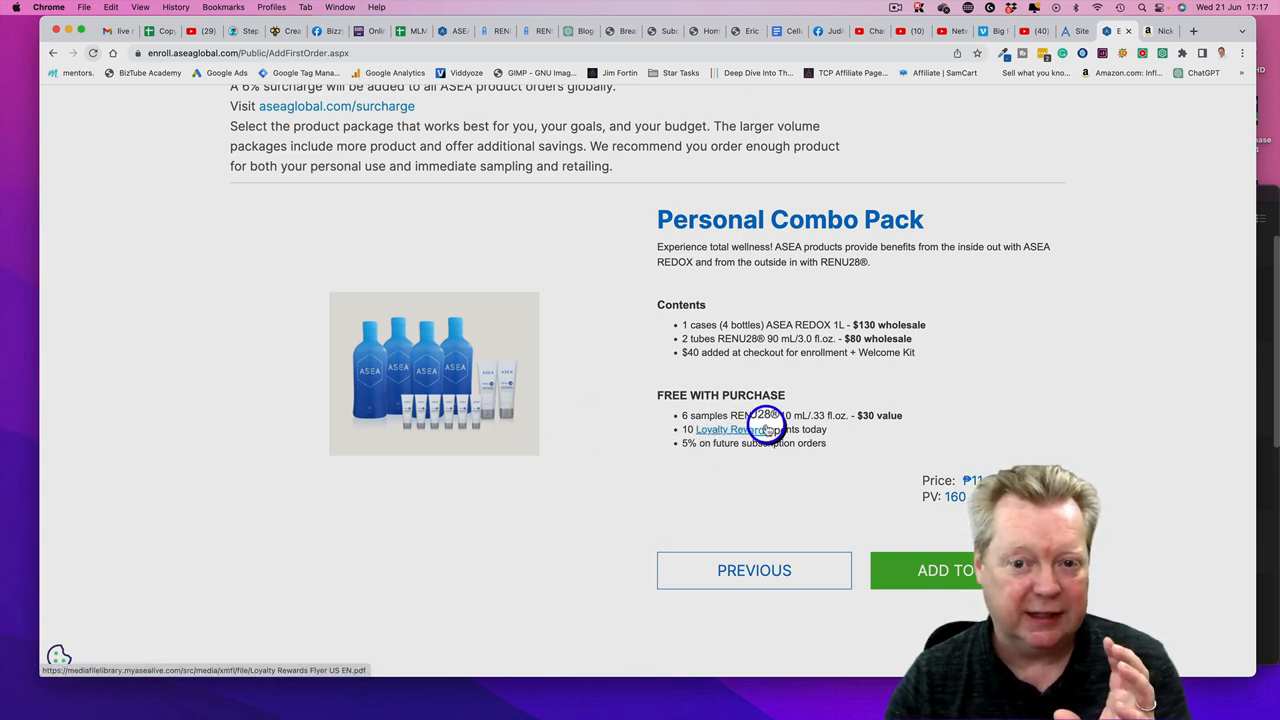
pyautogui.moveTo(725, 328)
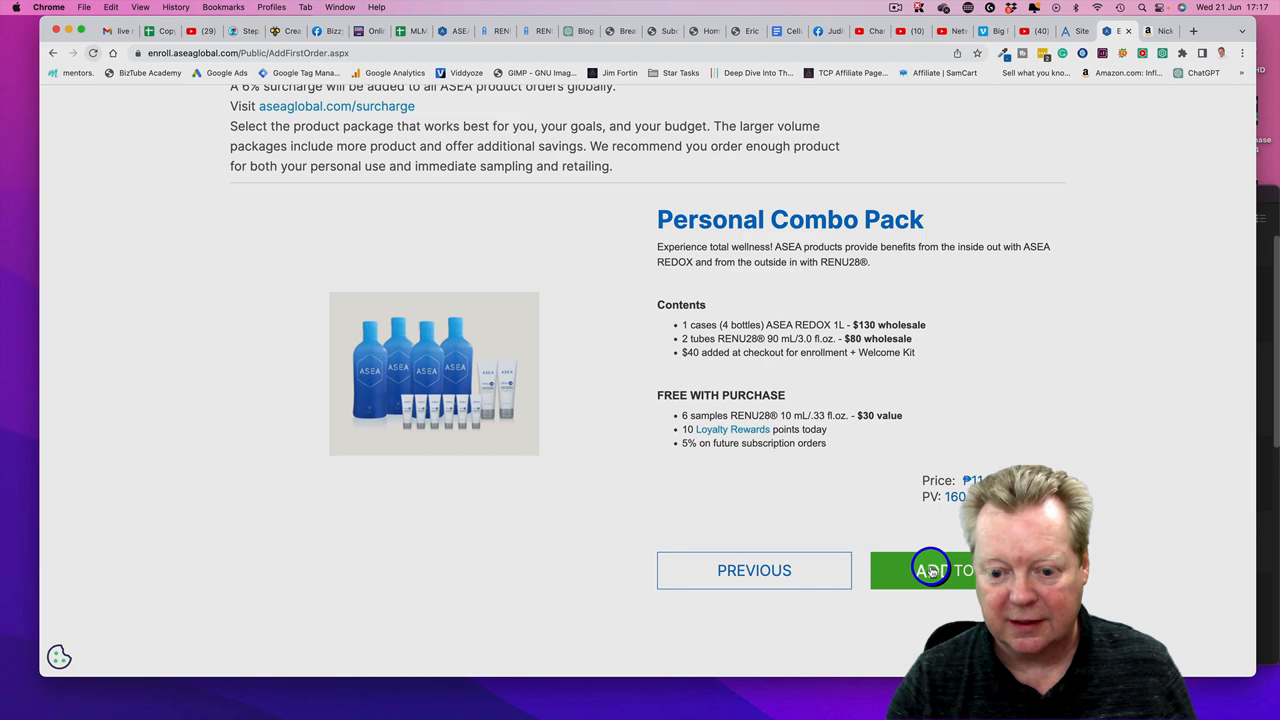
pyautogui.click(930, 570)
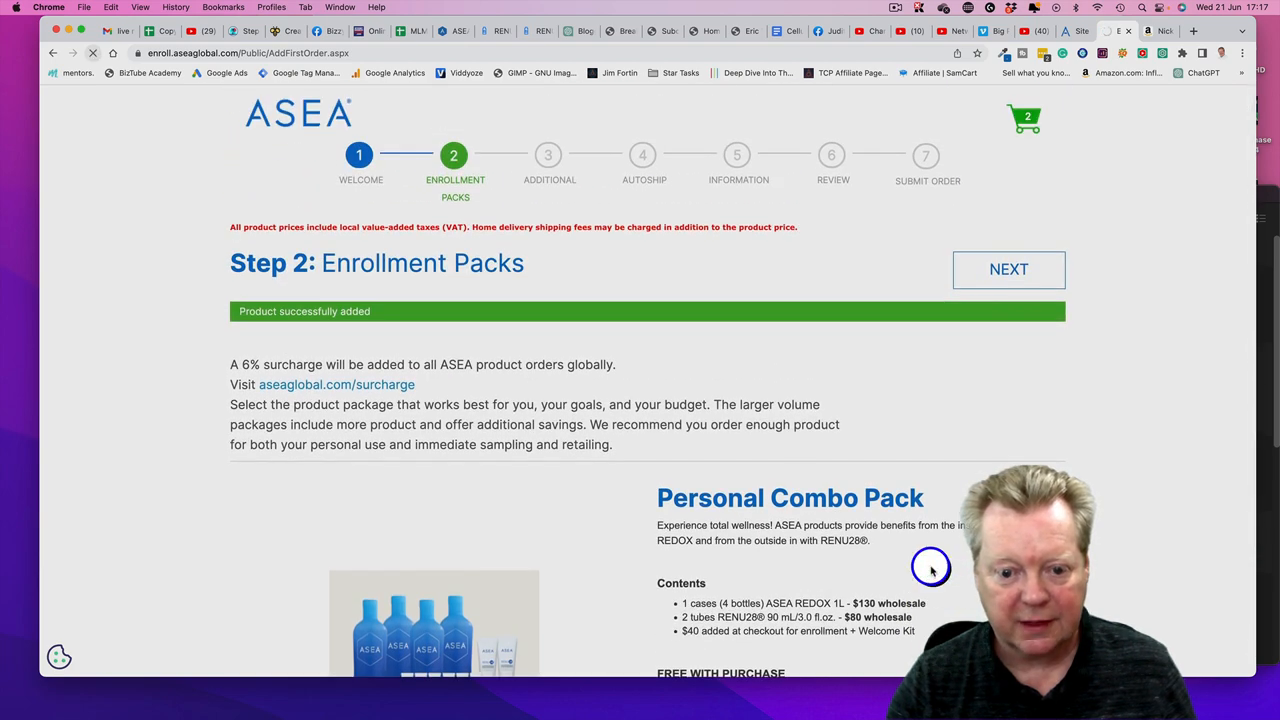
# Step: Skip Step 3 Additional Product and advance to Step 4 Add Autoship
pyautogui.click(1008, 269)
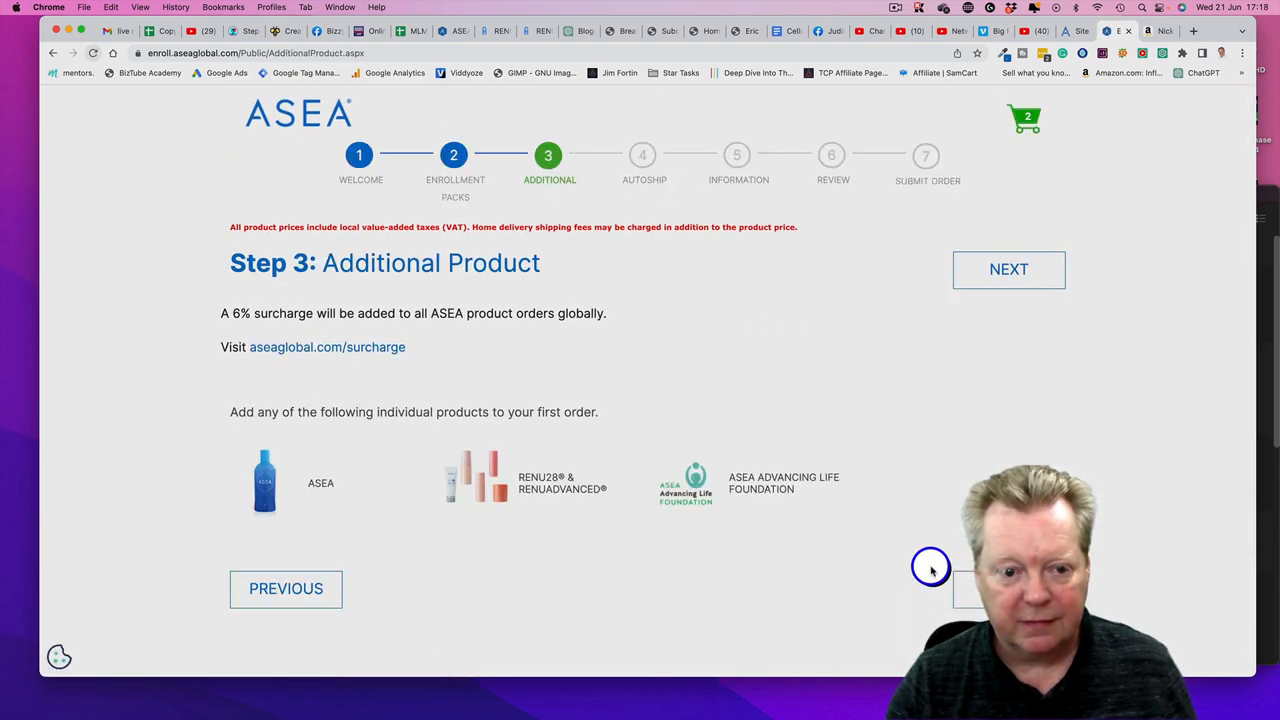
pyautogui.click(542, 487)
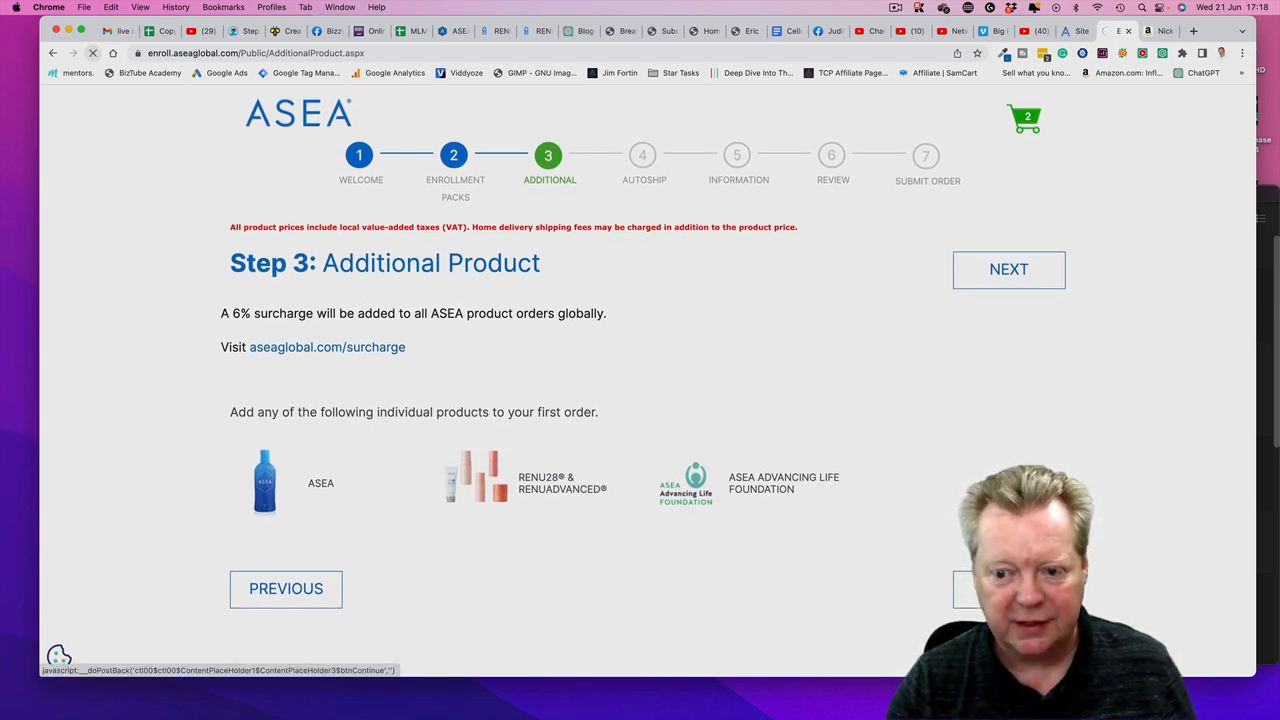
pyautogui.click(1008, 269)
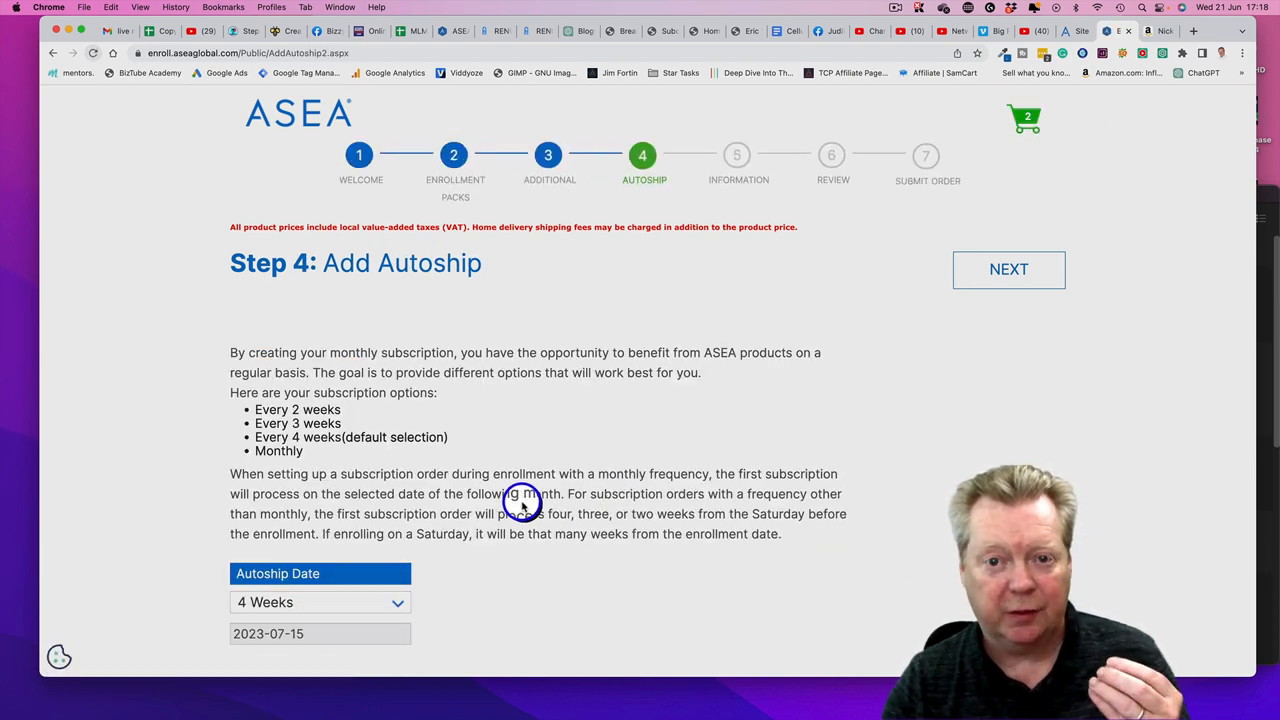
# Step: Set monthly autoship and add RENUAdvanced Intensive Redox Serum, bringing the cart to three items
pyautogui.scroll(-3)
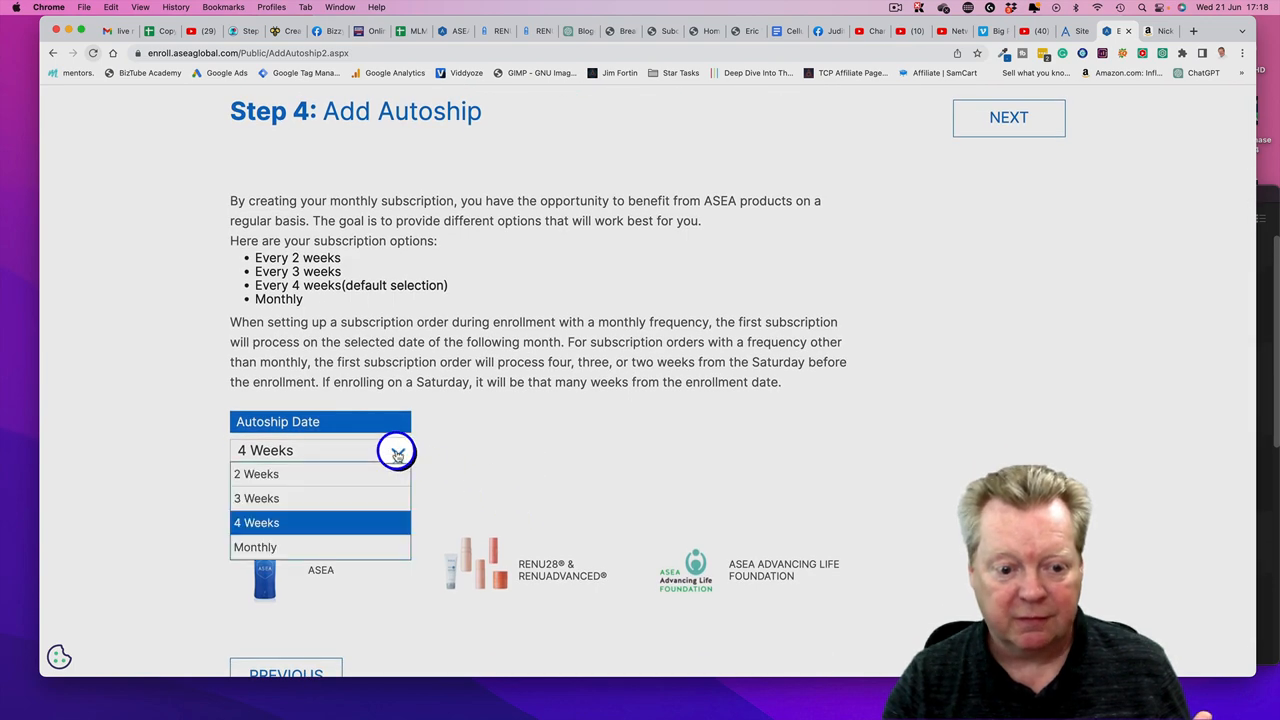
pyautogui.click(255, 547)
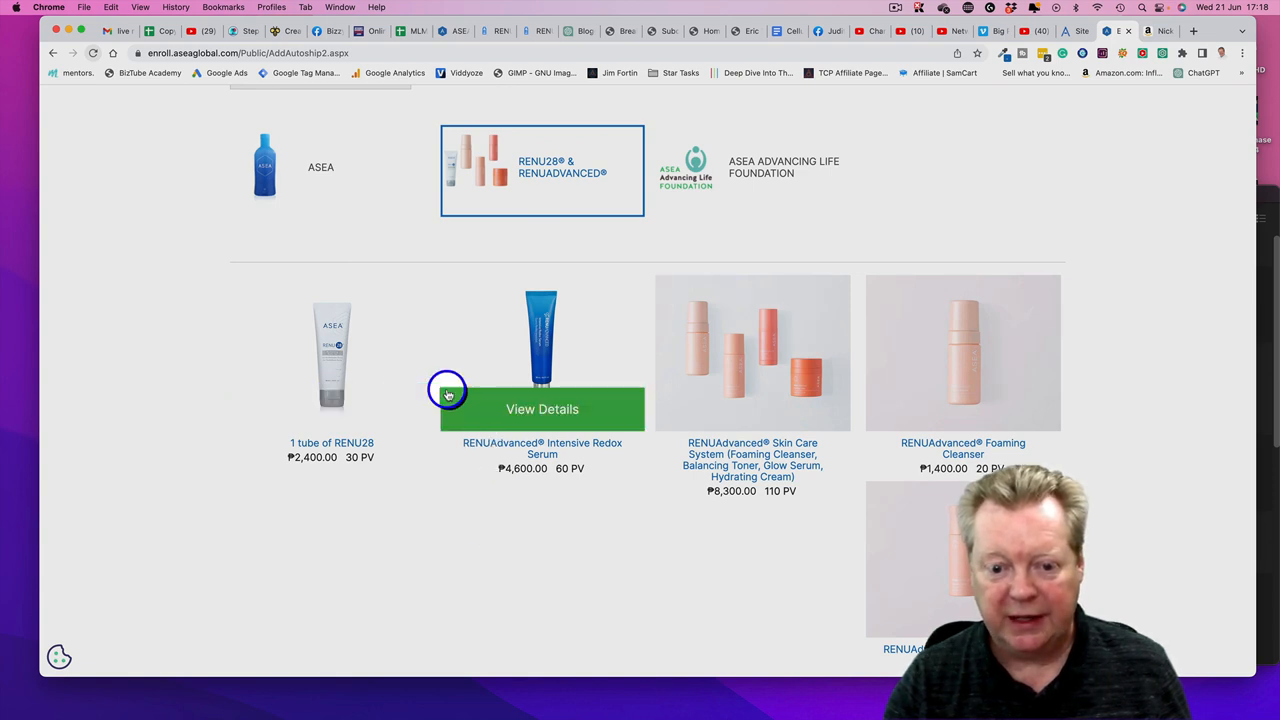
pyautogui.moveTo(470, 405)
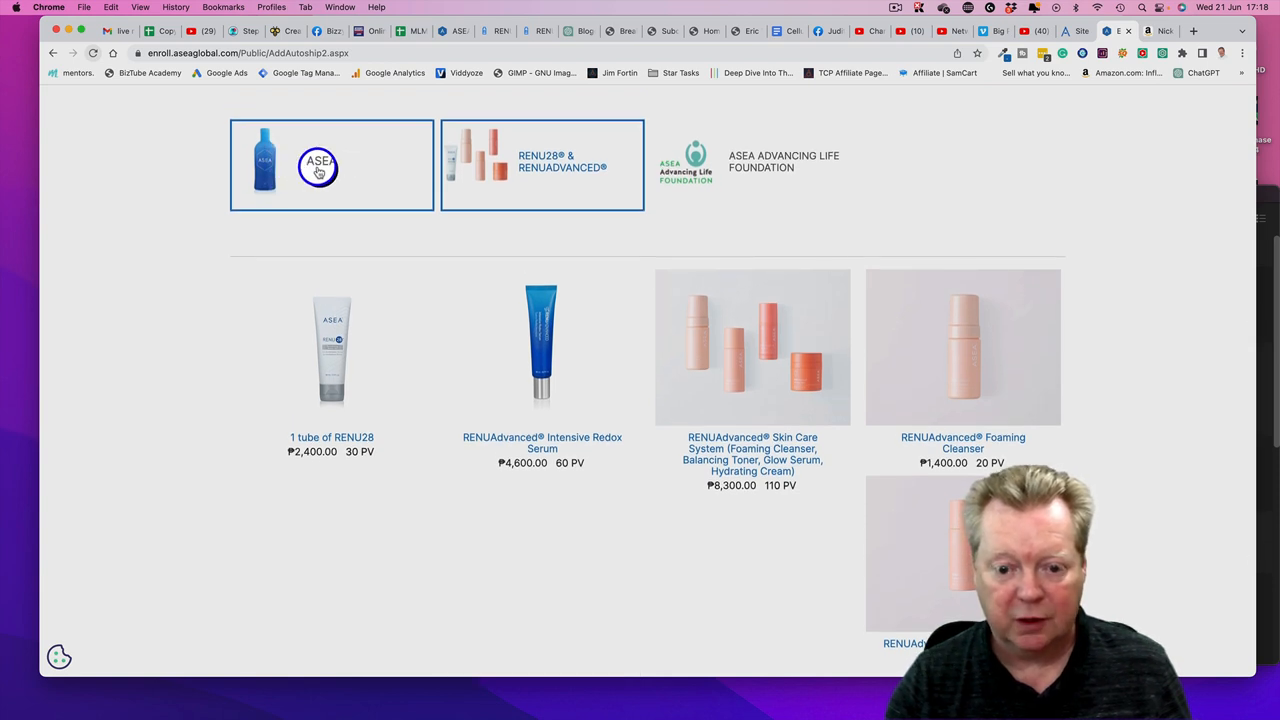
pyautogui.scroll(-3)
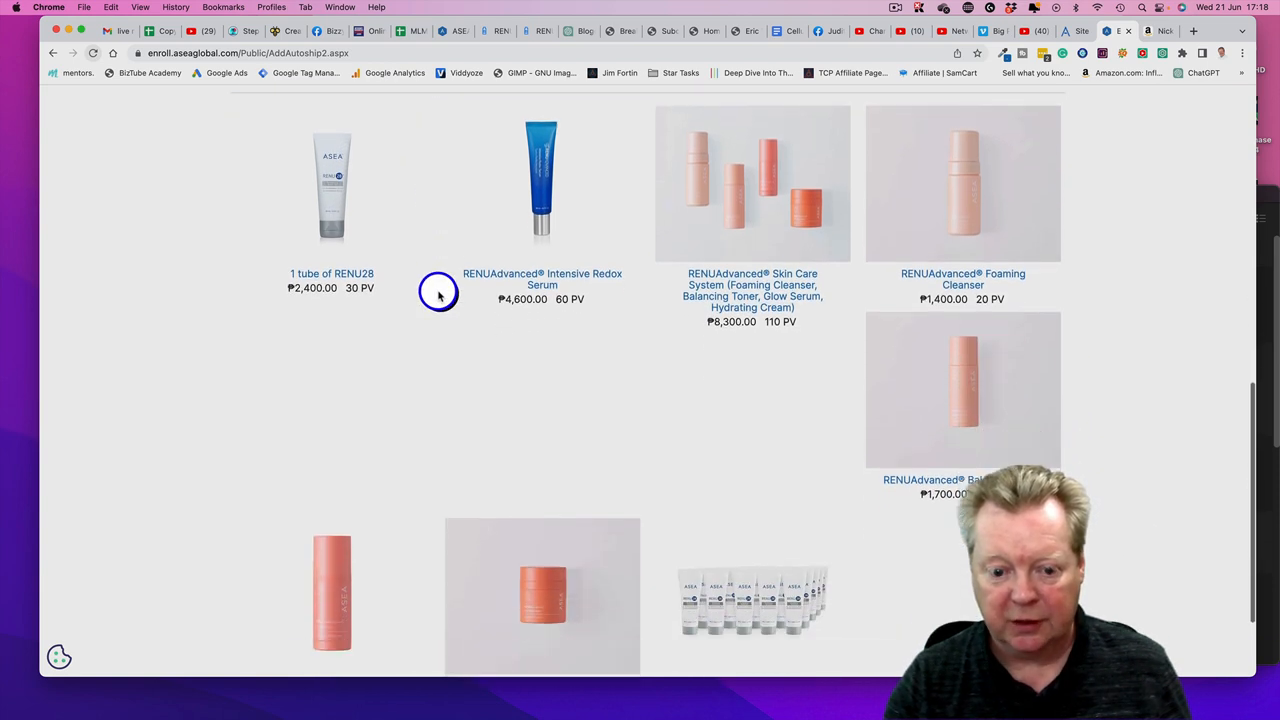
pyautogui.scroll(-3)
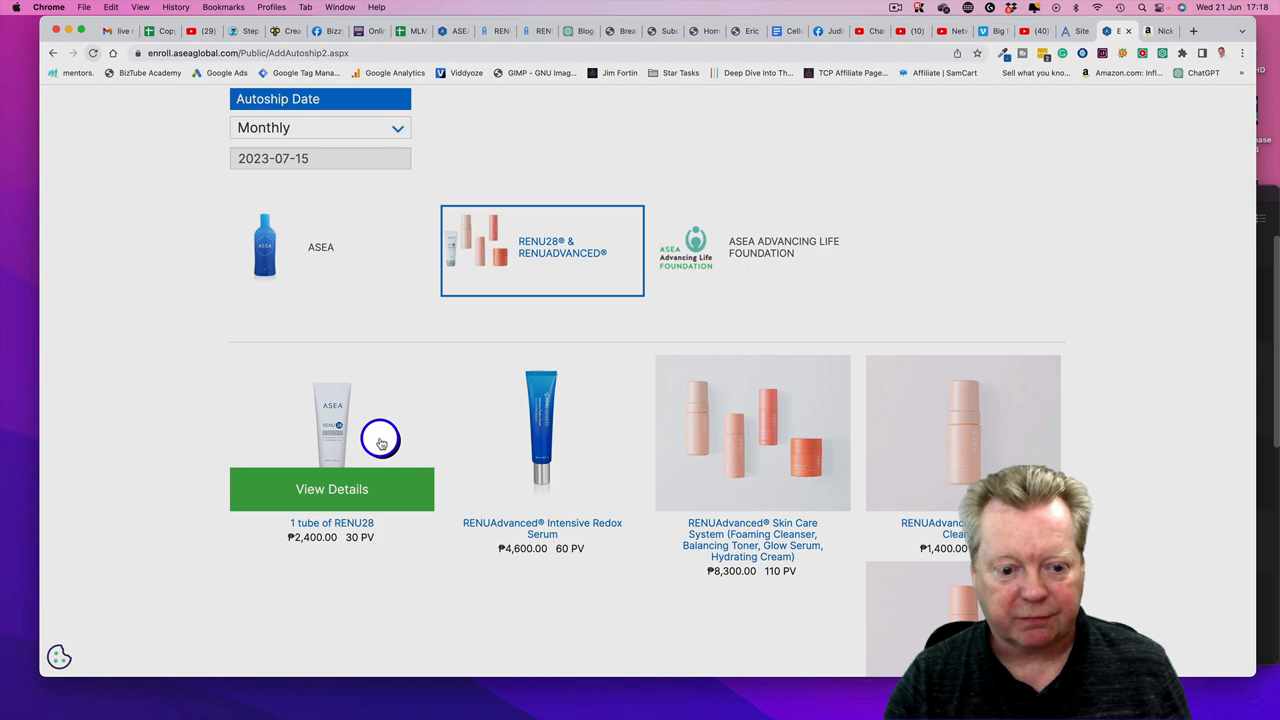
pyautogui.click(542, 432)
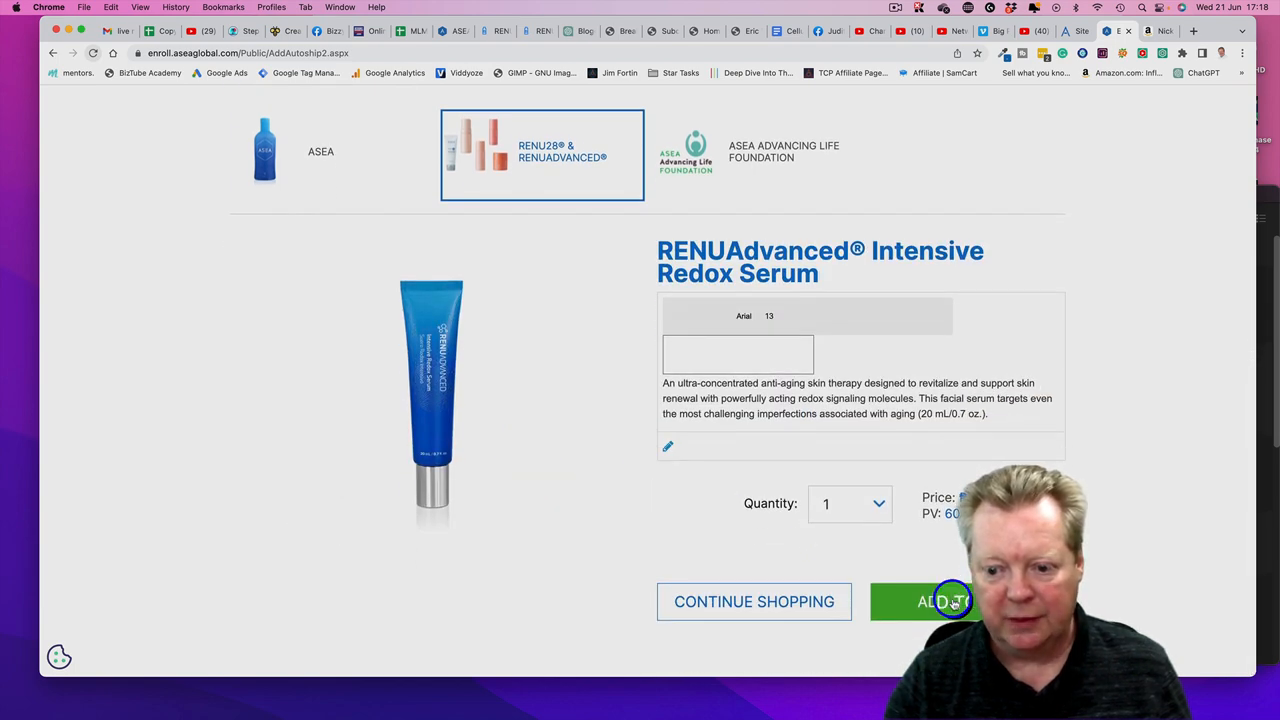
pyautogui.click(925, 601)
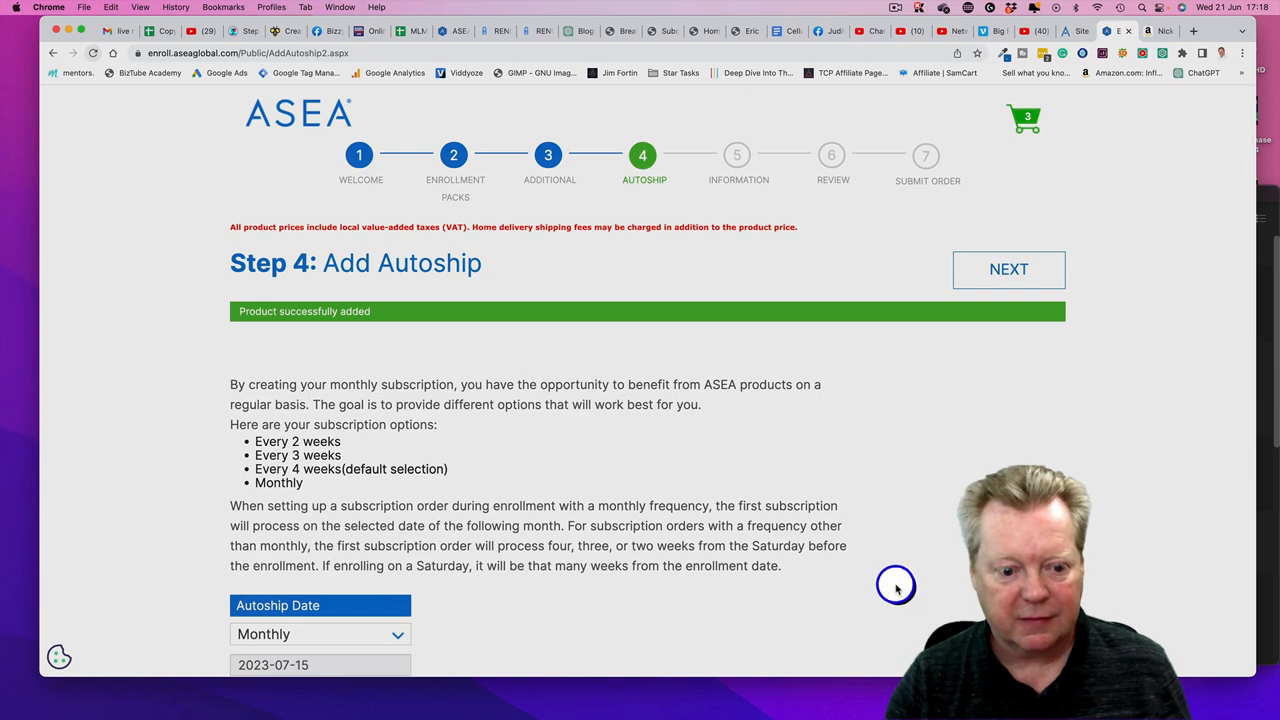
# Step: Scroll through the autoship product list and proceed to the Step 5 Information form
pyautogui.scroll(-3)
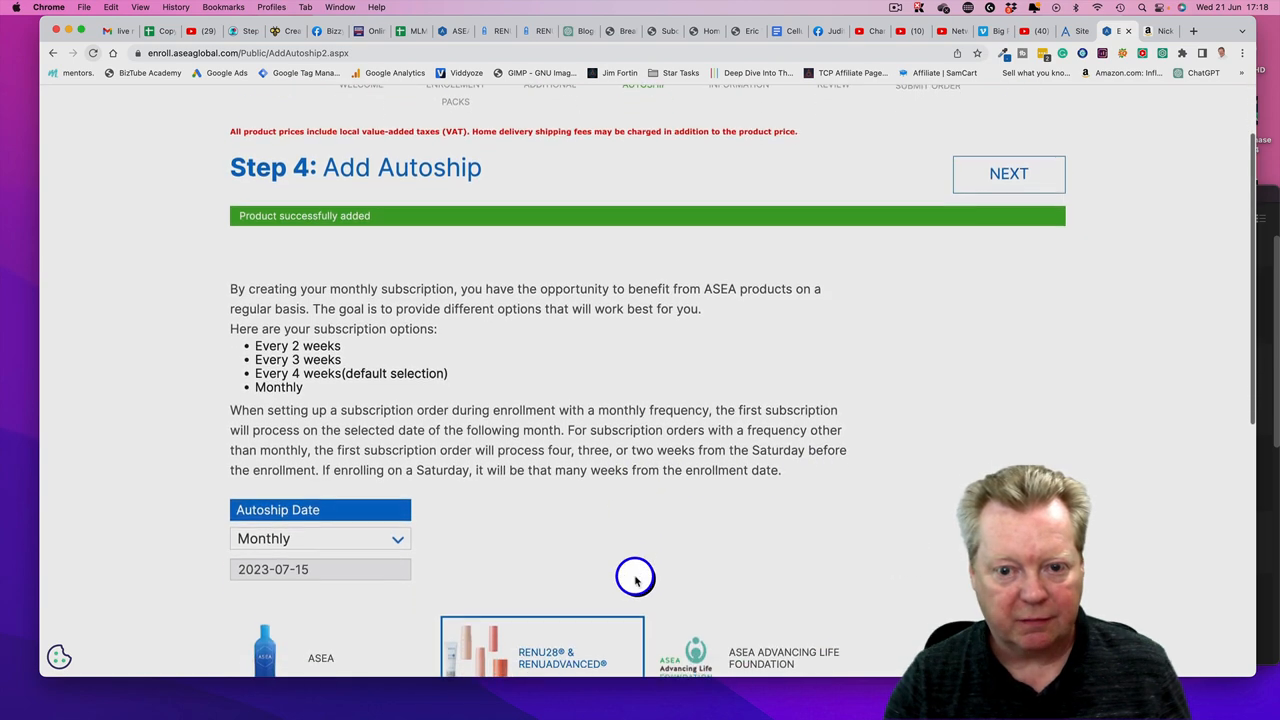
pyautogui.scroll(-3)
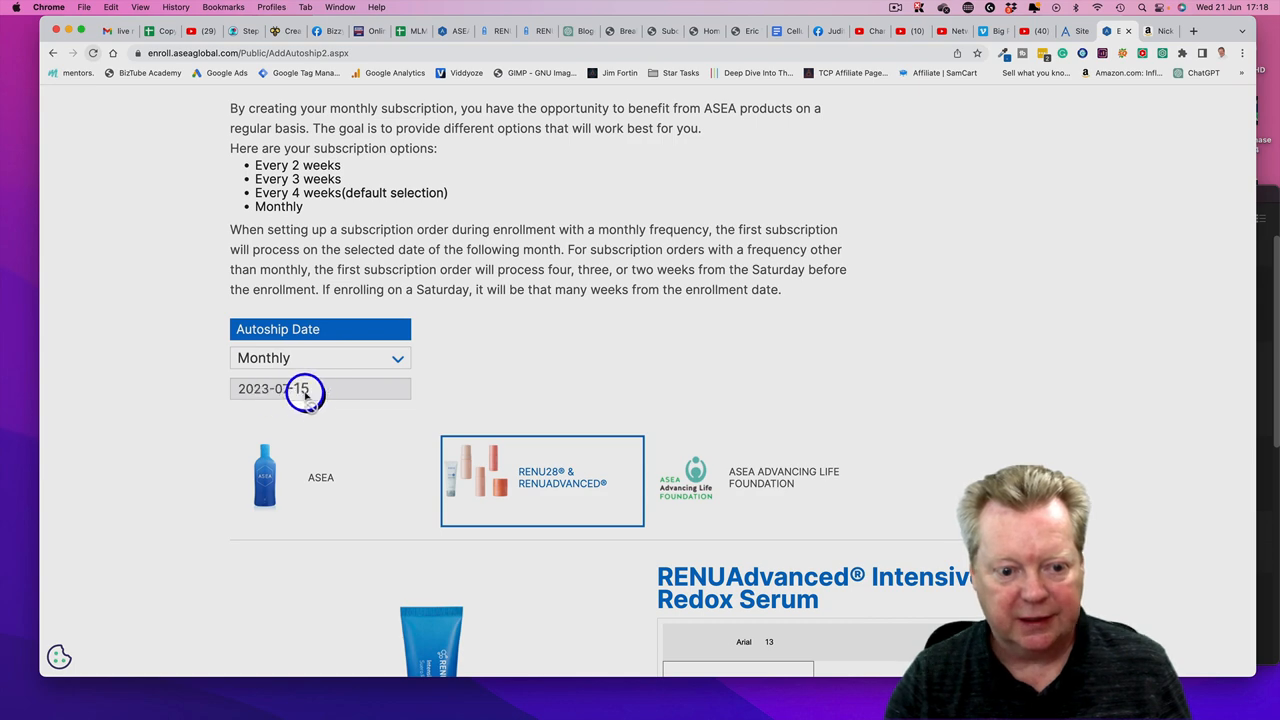
pyautogui.scroll(-3)
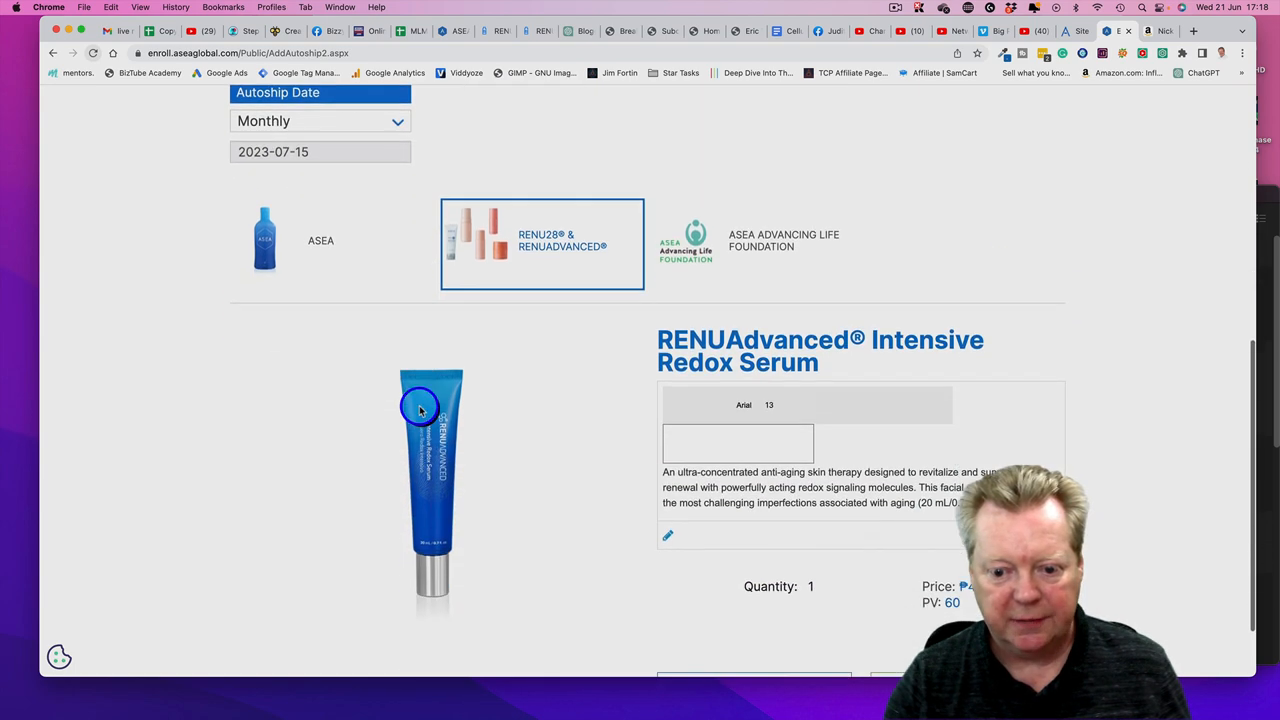
pyautogui.scroll(-3)
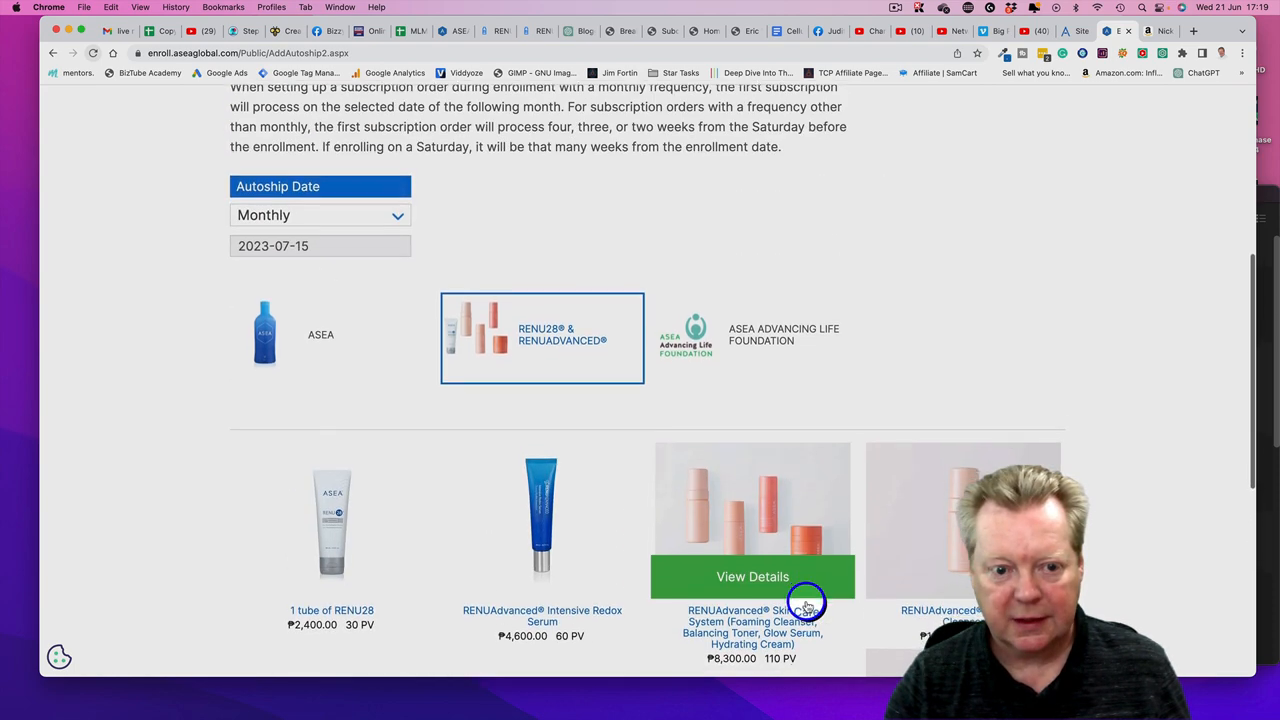
pyautogui.scroll(-3)
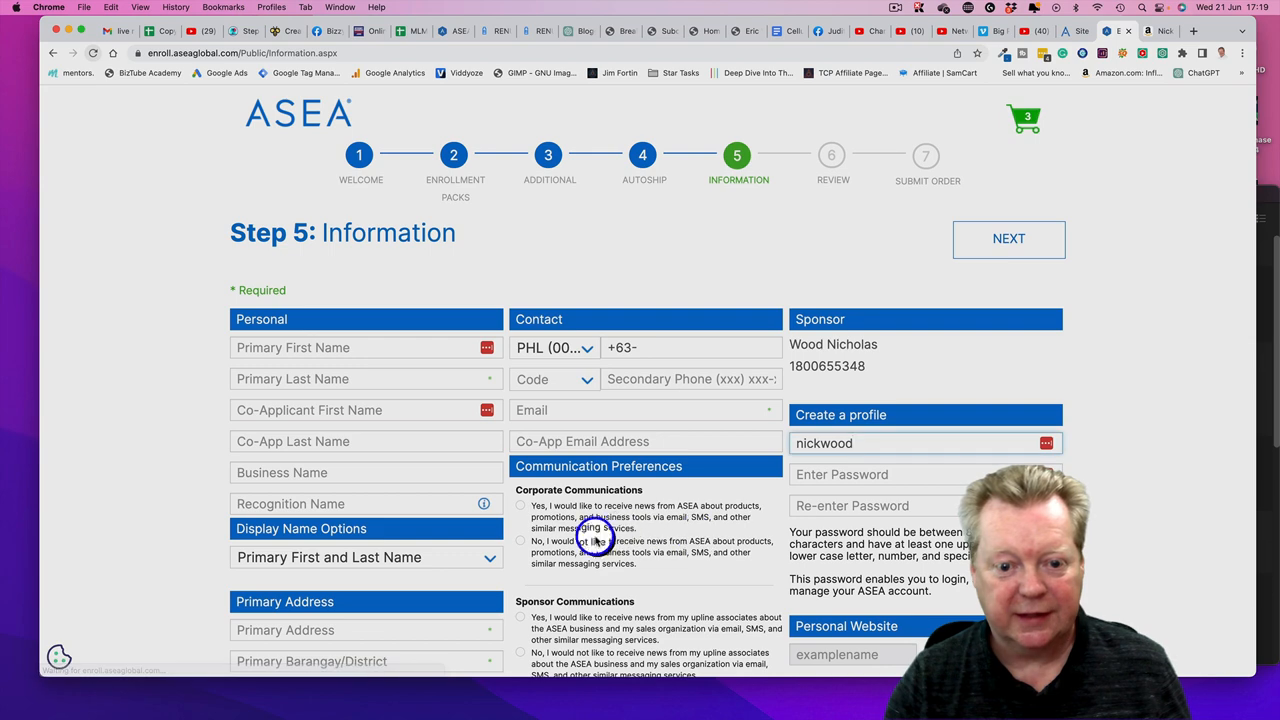
pyautogui.scroll(-3)
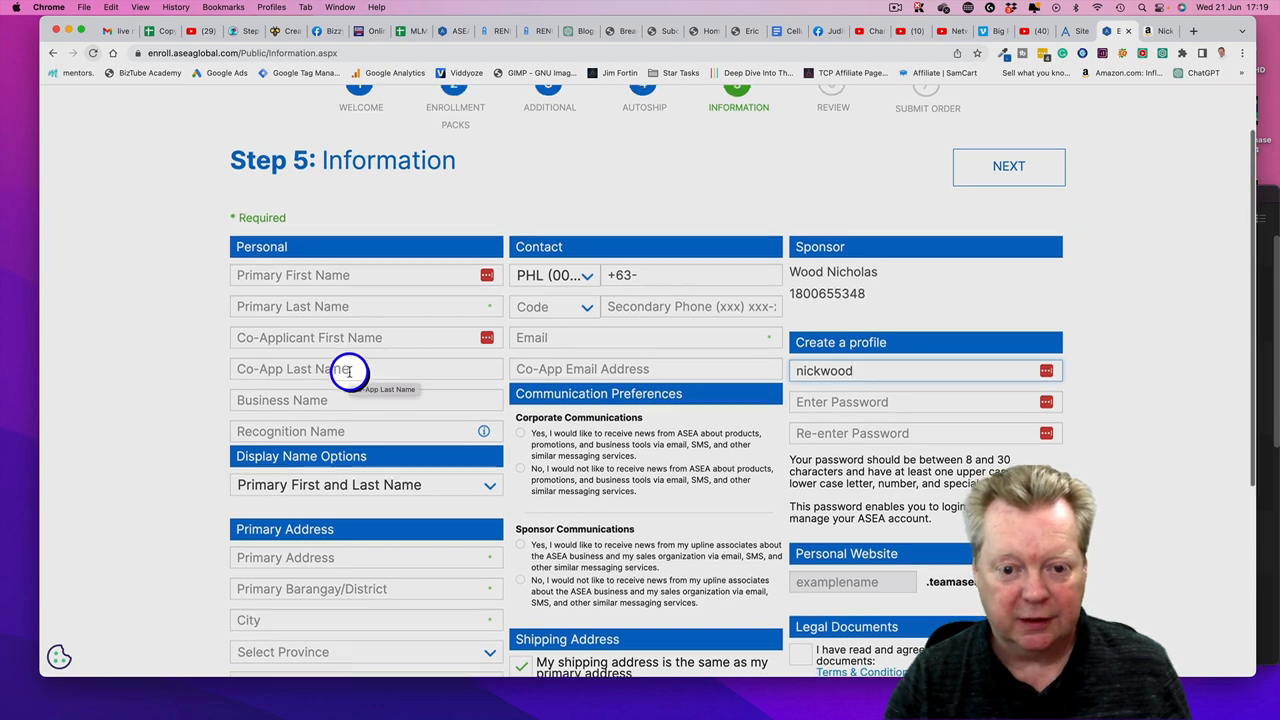
pyautogui.scroll(-3)
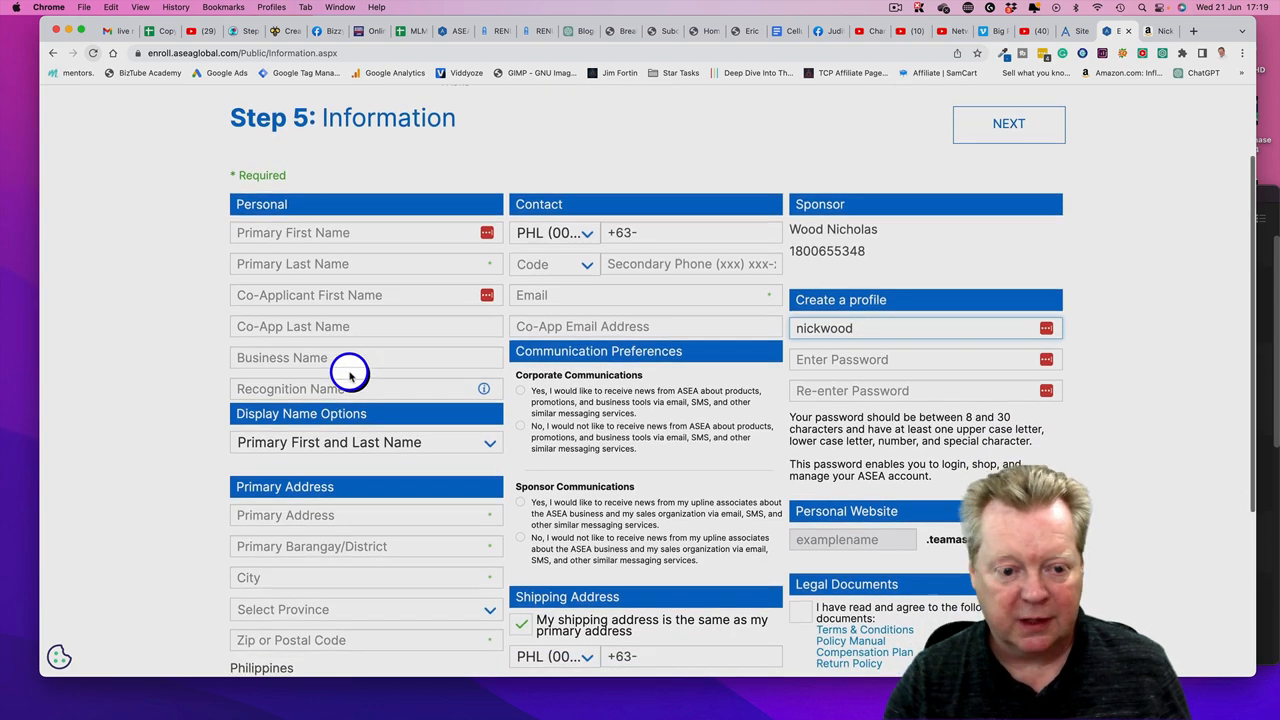
pyautogui.scroll(-3)
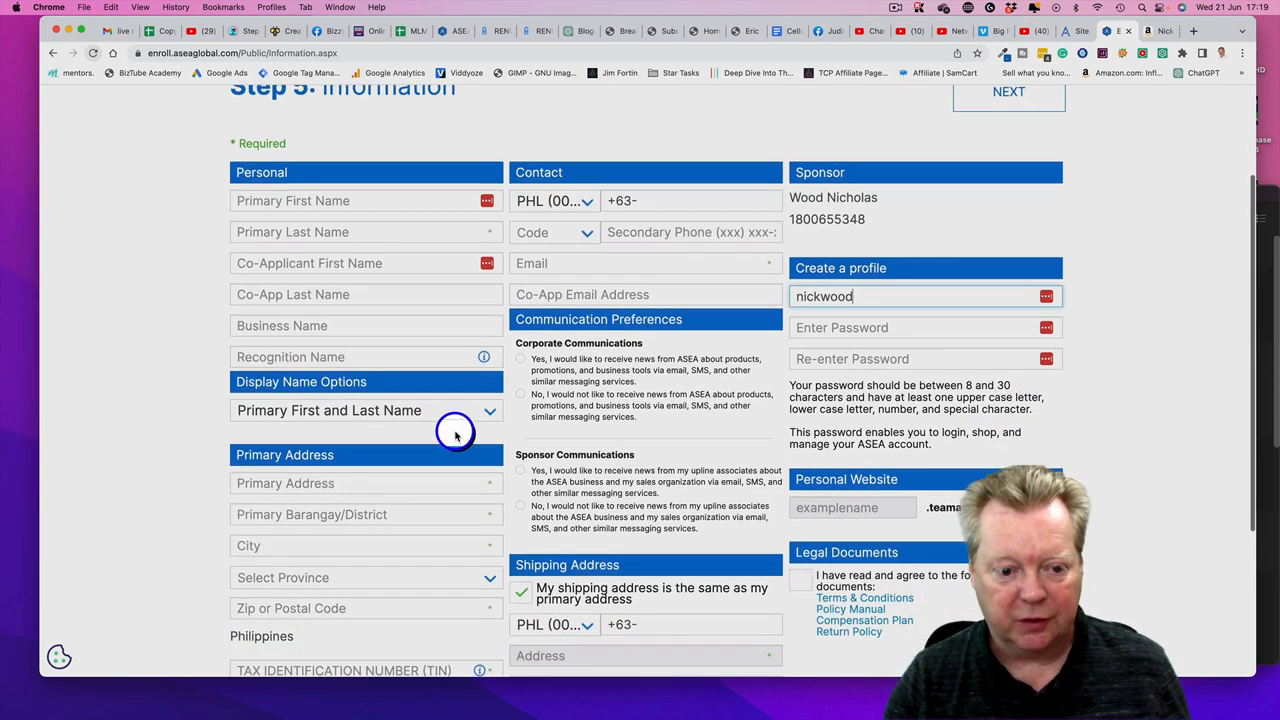
pyautogui.scroll(-3)
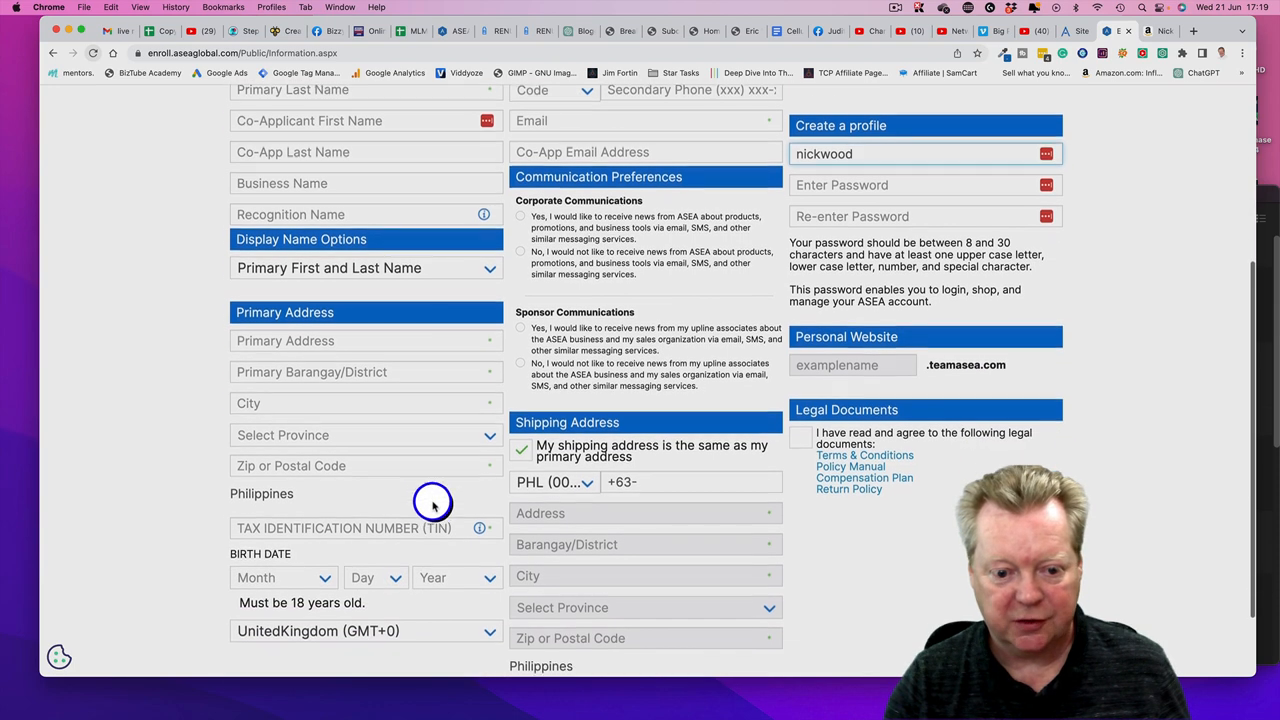
pyautogui.moveTo(481, 527)
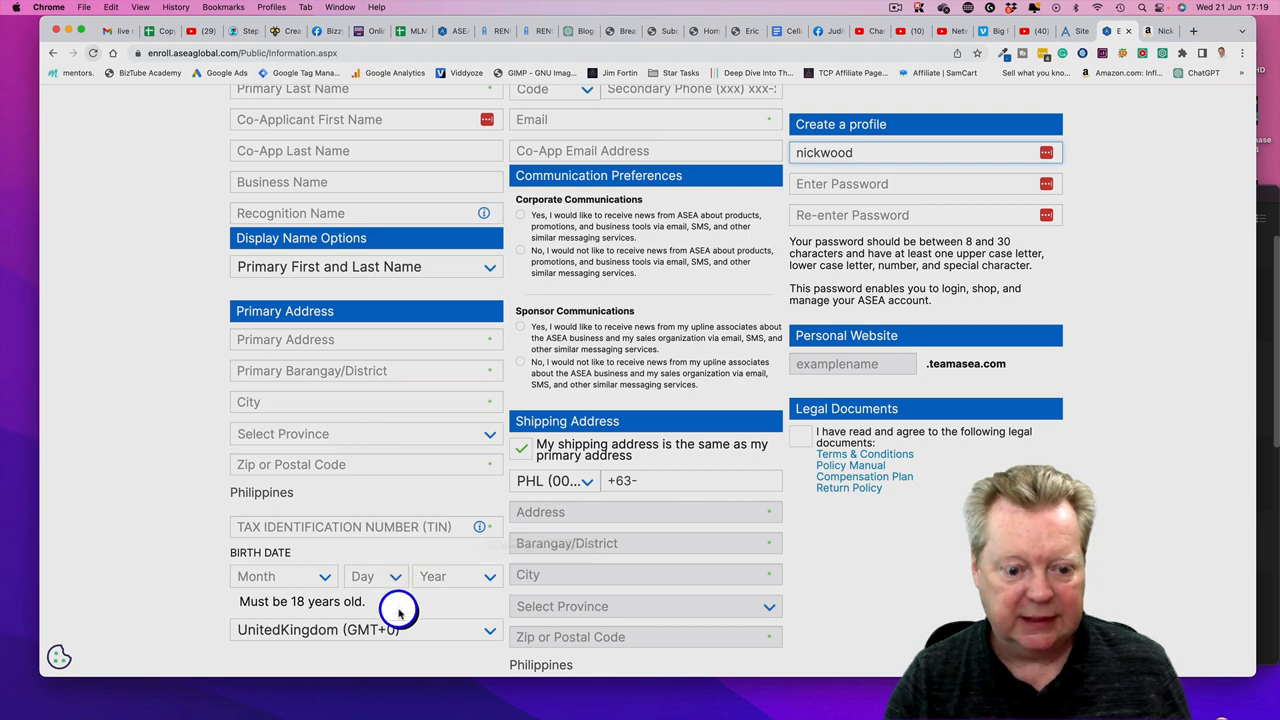
pyautogui.scroll(-3)
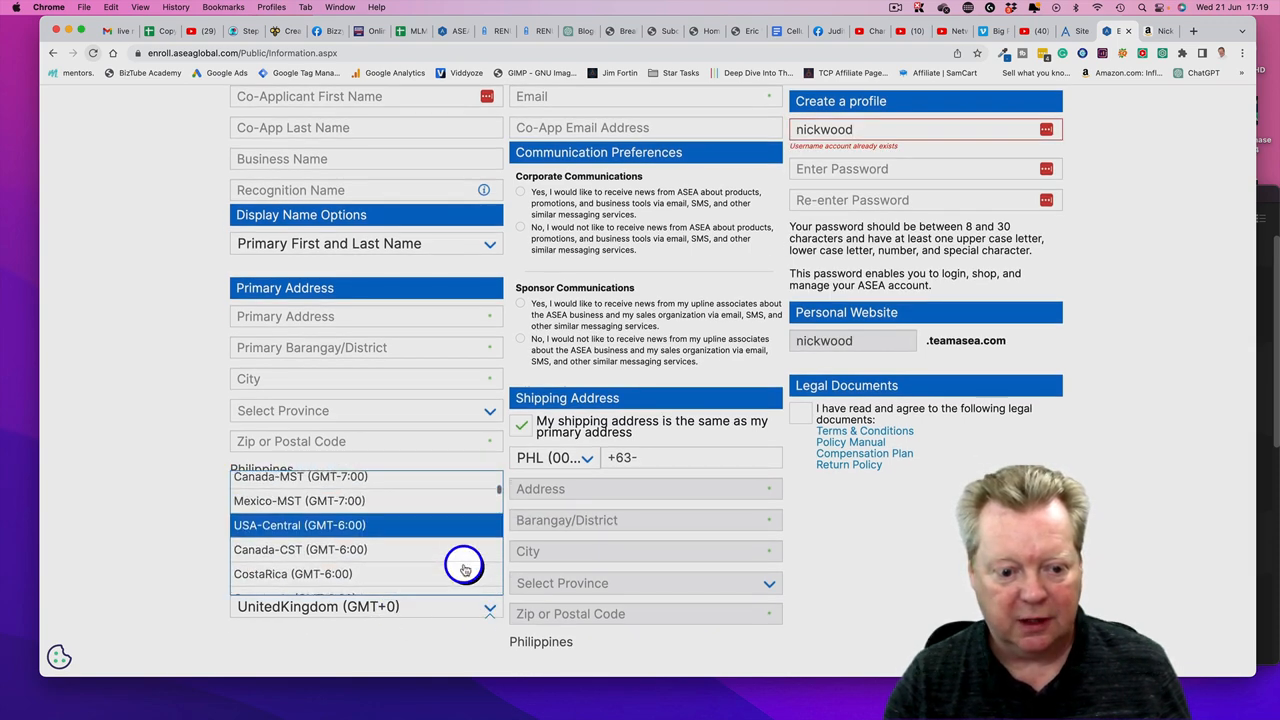
# Step: Scroll the time zone list and choose Phillipines (GMT+8:00) instead of United Kingdom
pyautogui.scroll(-3)
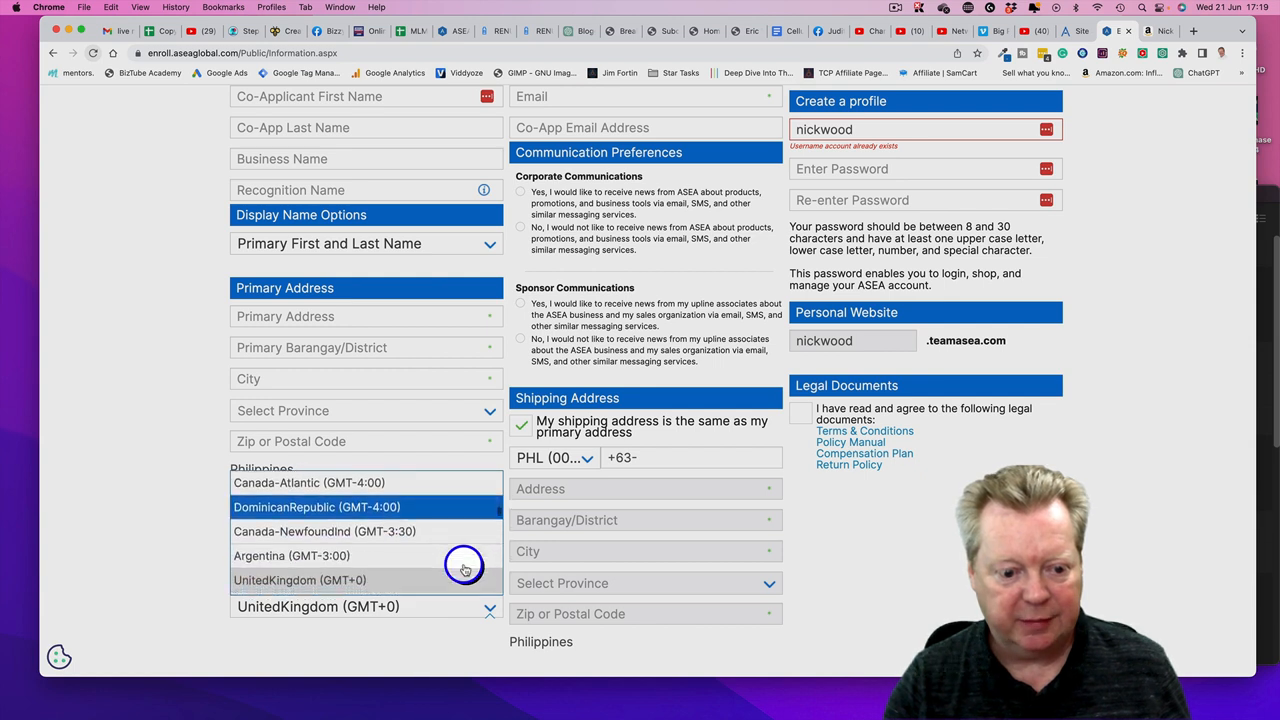
pyautogui.scroll(-3)
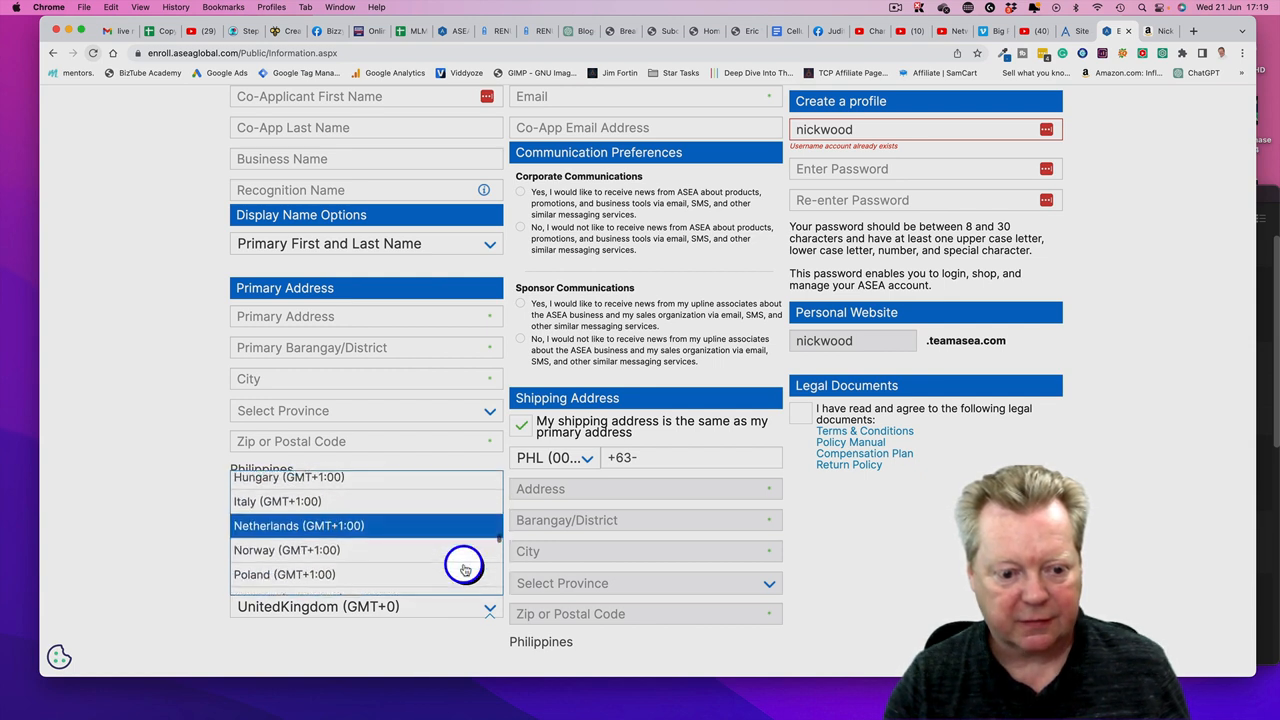
pyautogui.scroll(-3)
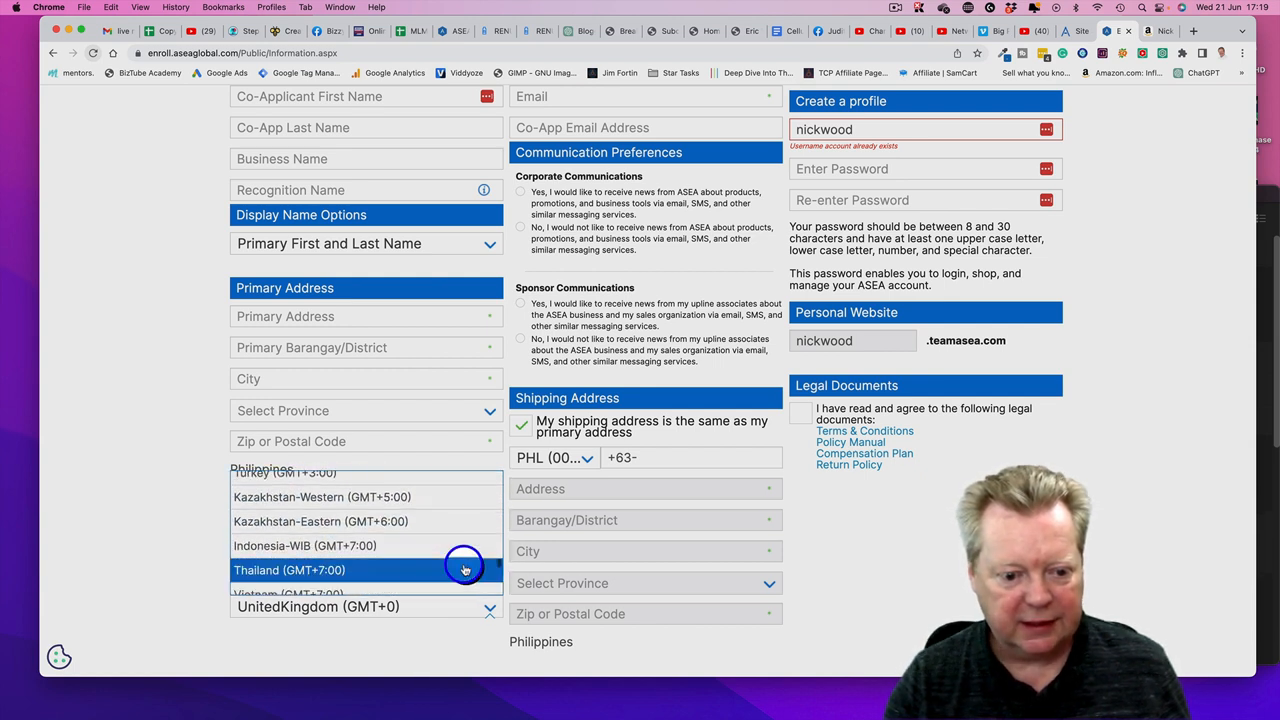
pyautogui.scroll(-3)
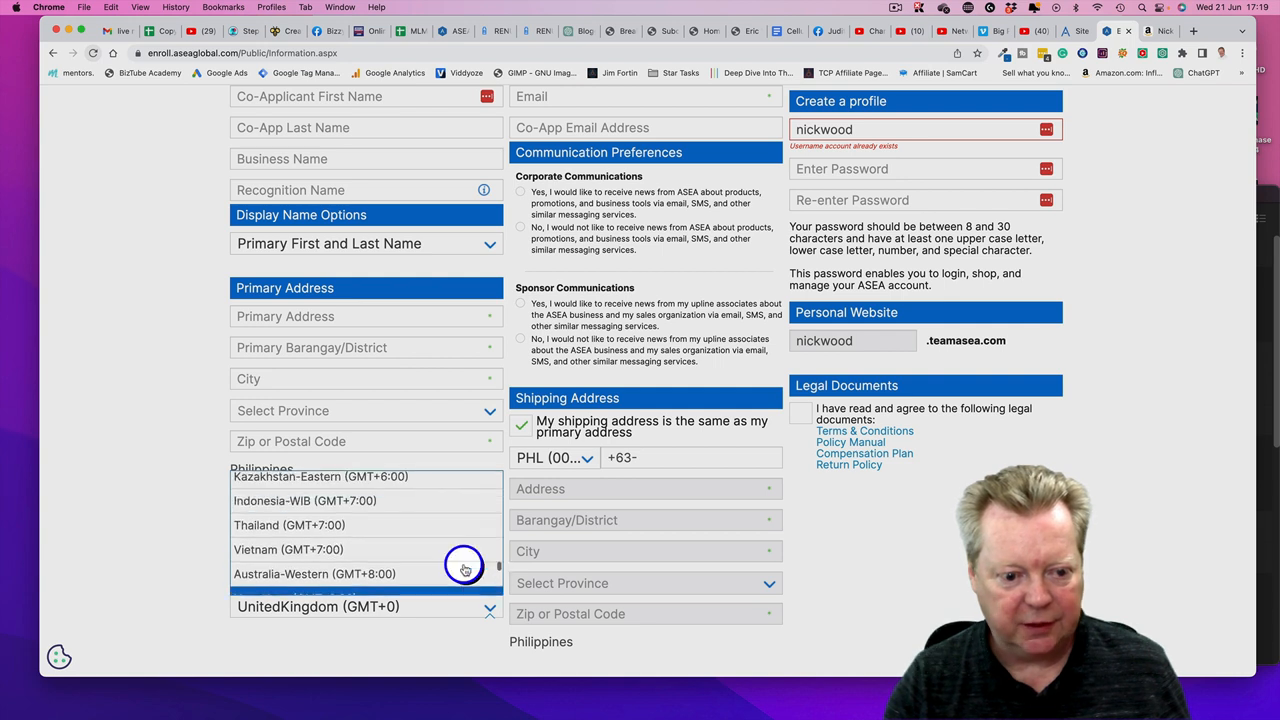
pyautogui.scroll(-3)
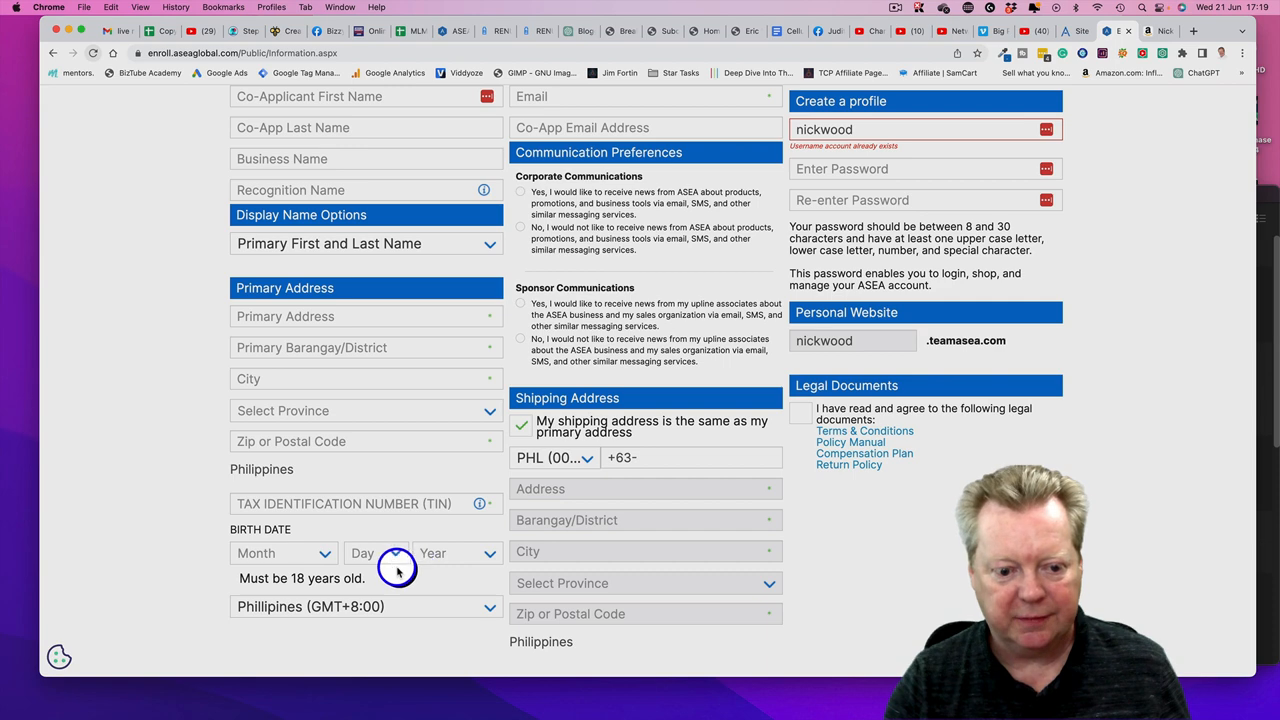
pyautogui.scroll(-3)
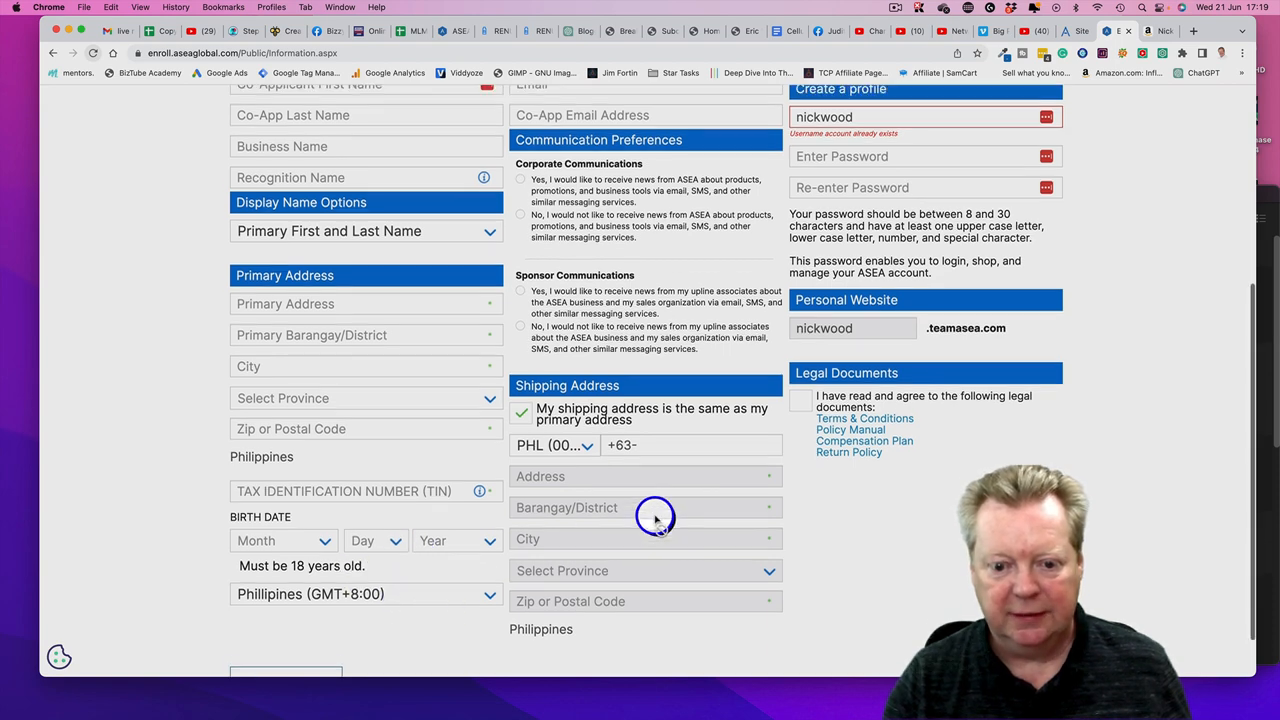
pyautogui.scroll(-3)
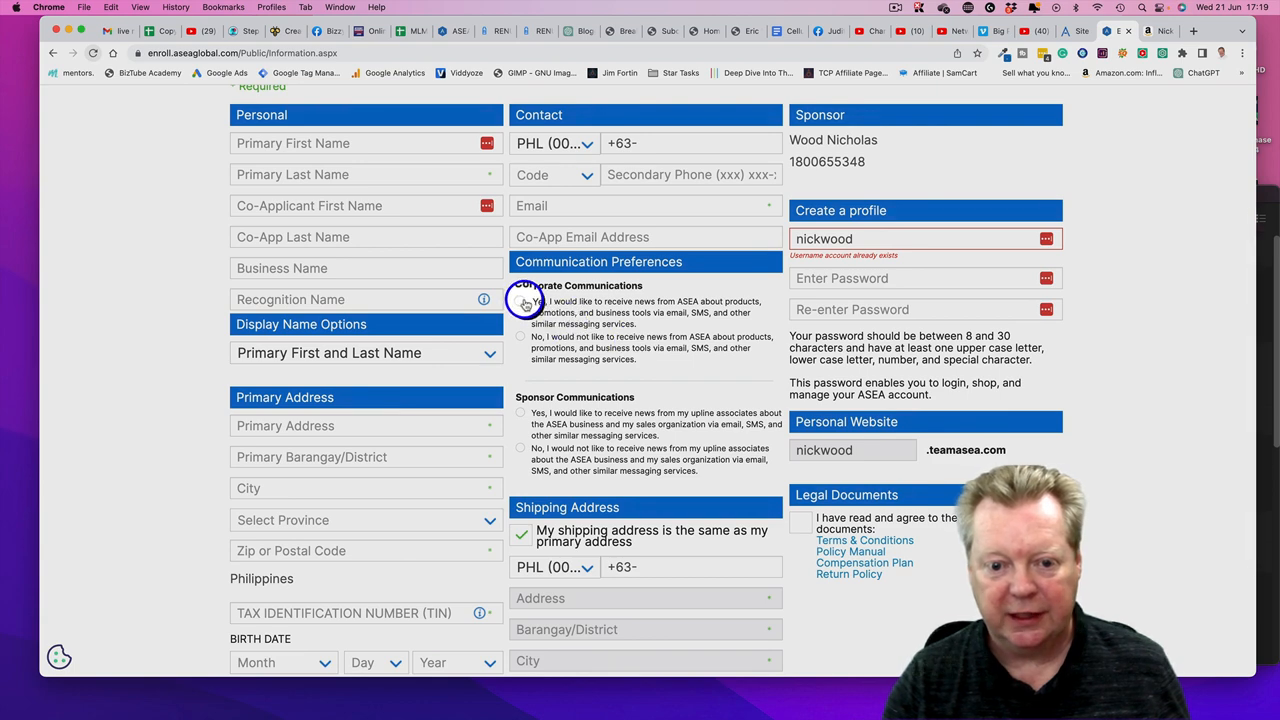
pyautogui.scroll(-3)
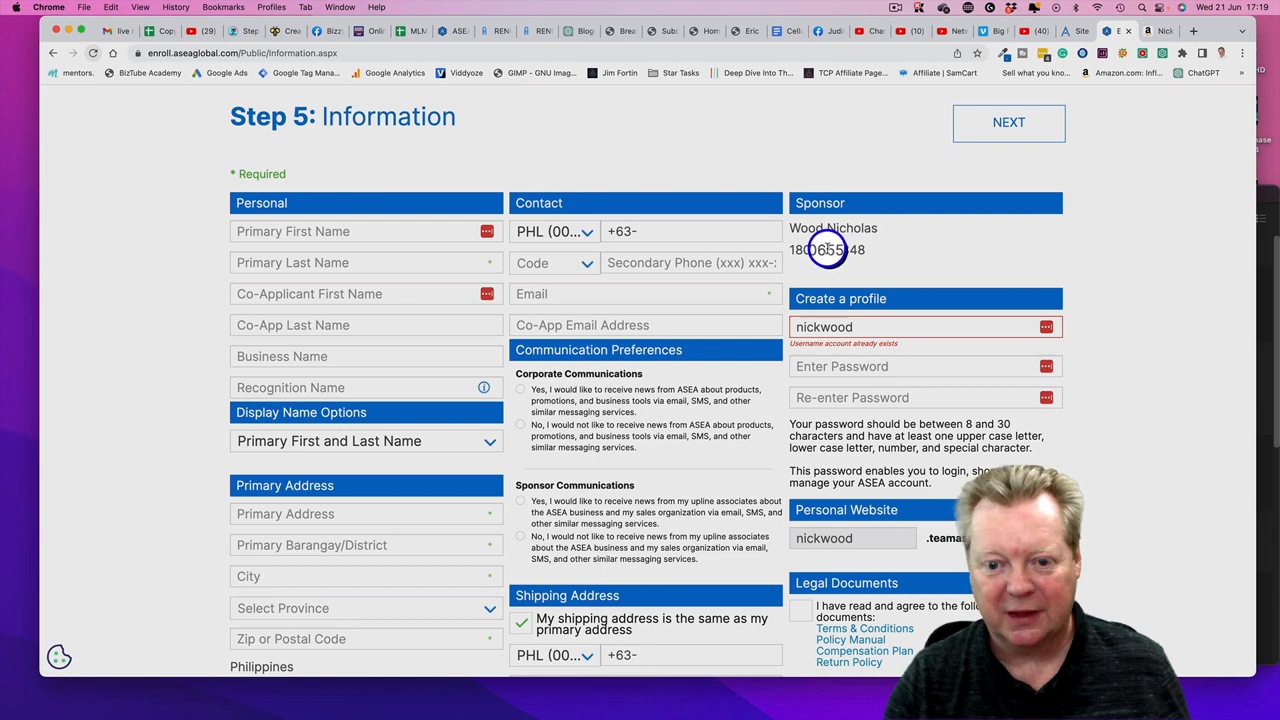
pyautogui.moveTo(860, 366)
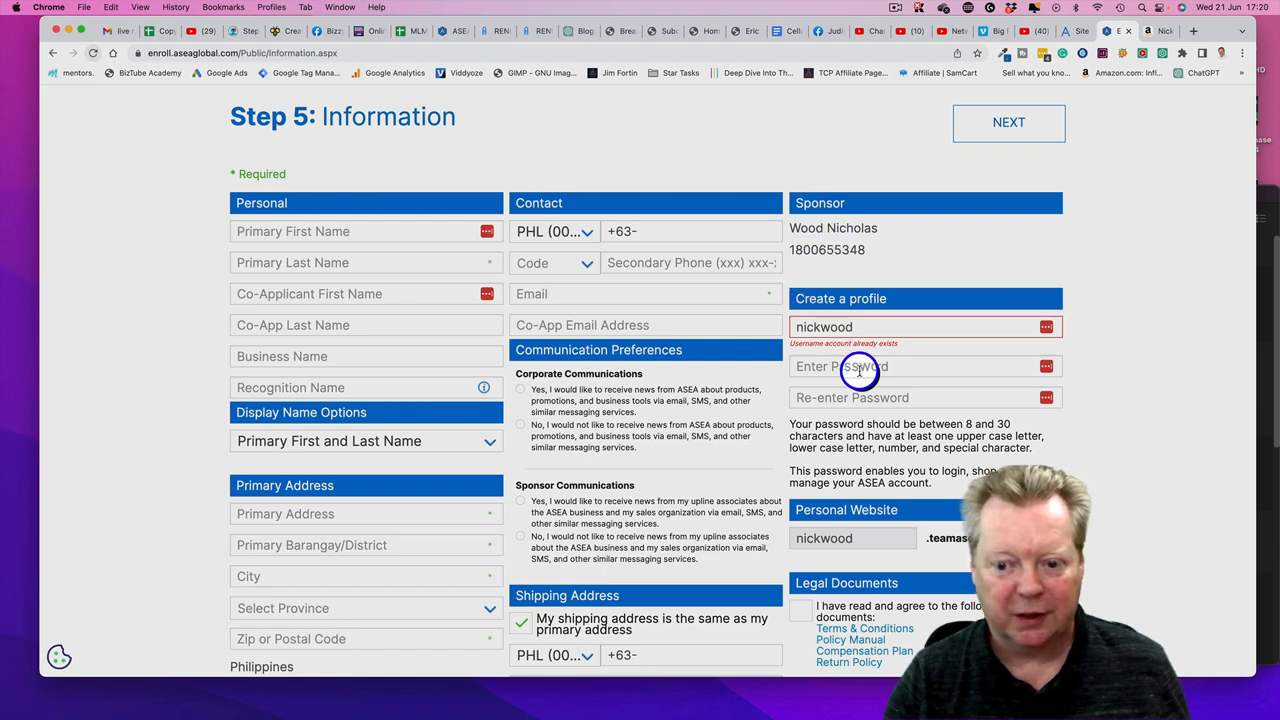
pyautogui.scroll(-3)
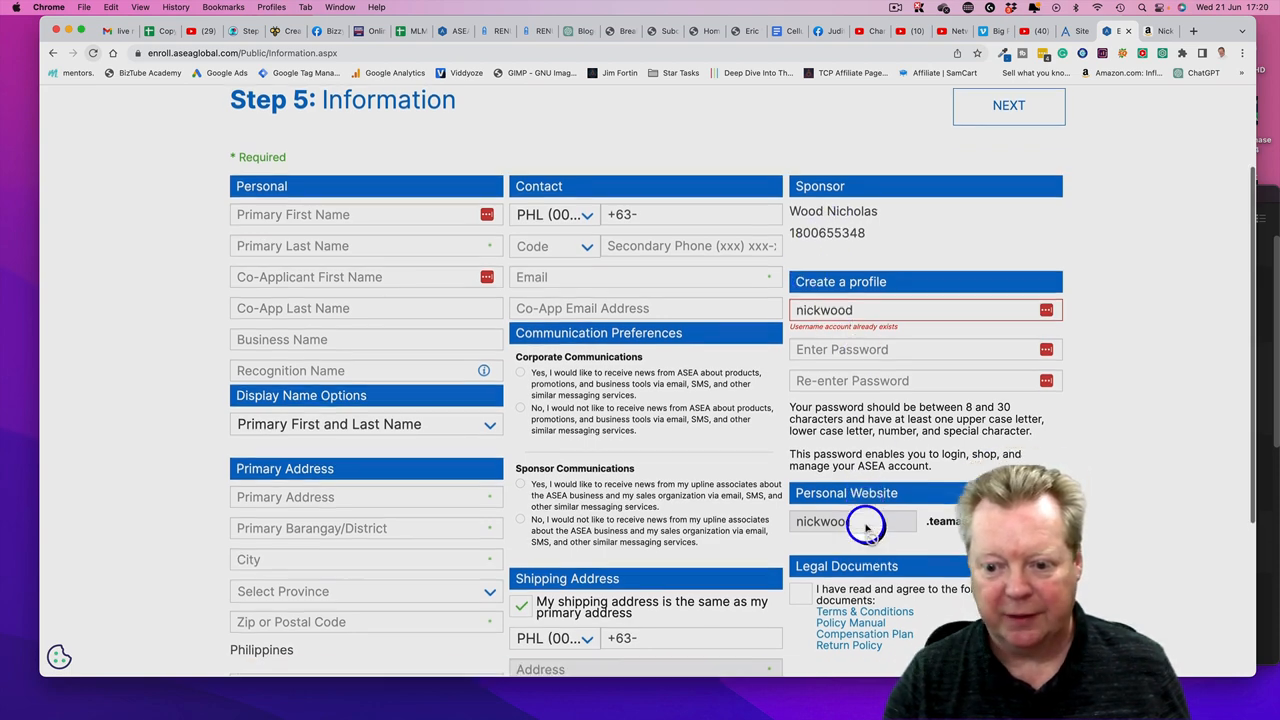
pyautogui.scroll(-3)
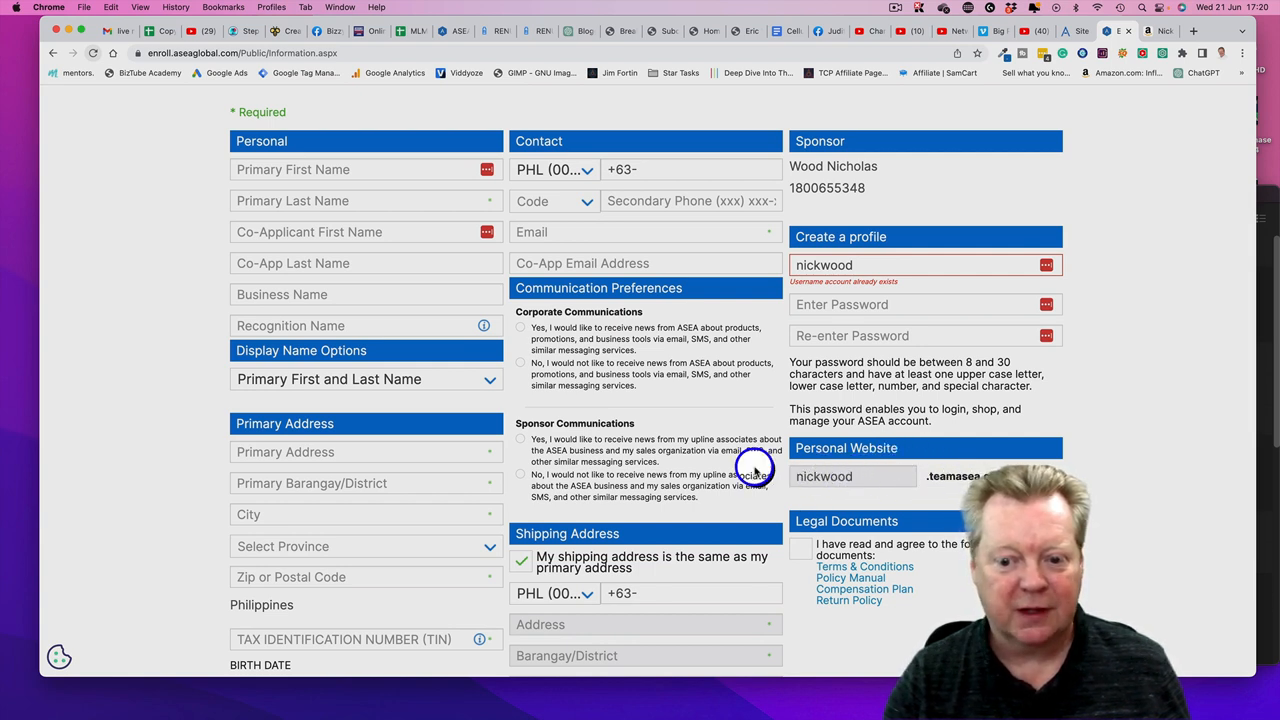
pyautogui.scroll(-3)
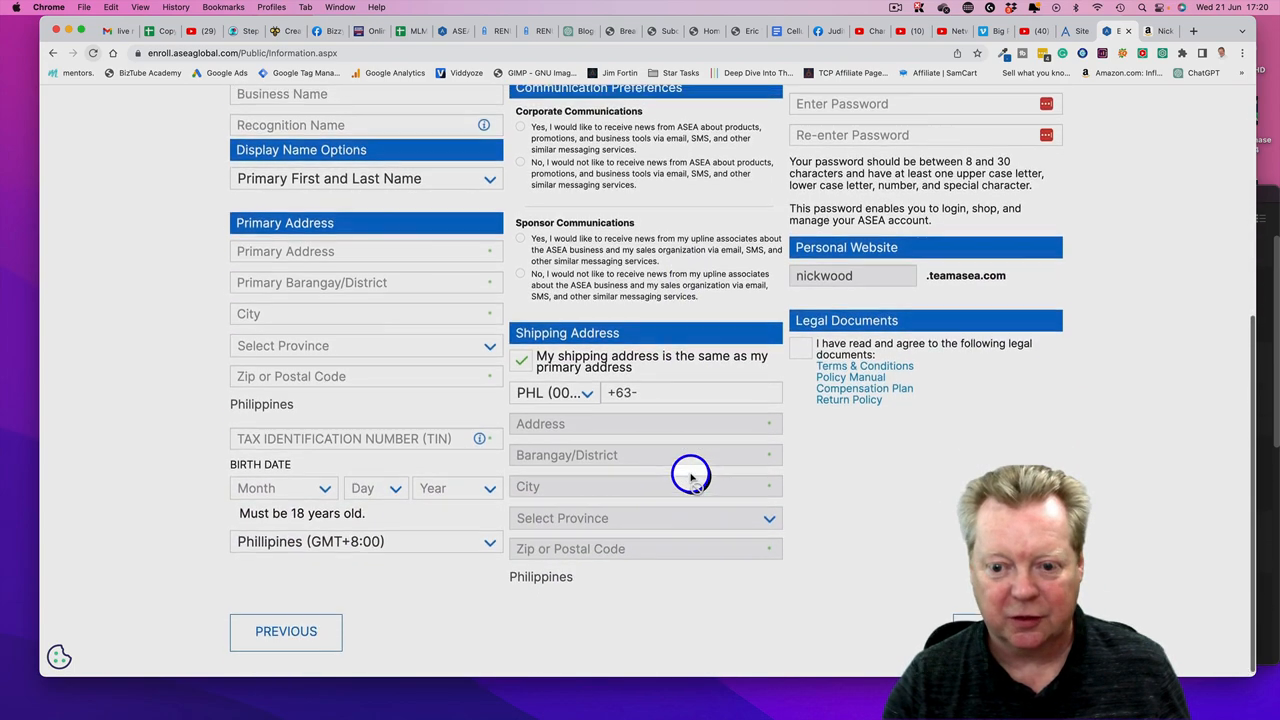